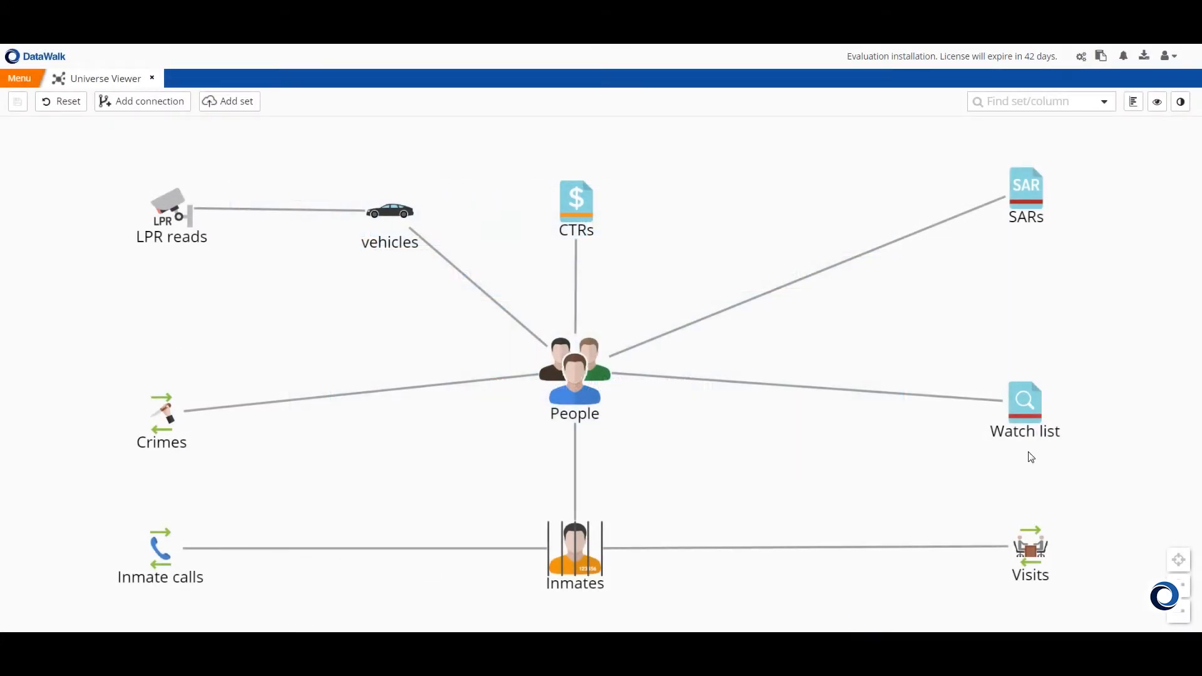
pyautogui.moveTo(293, 272)
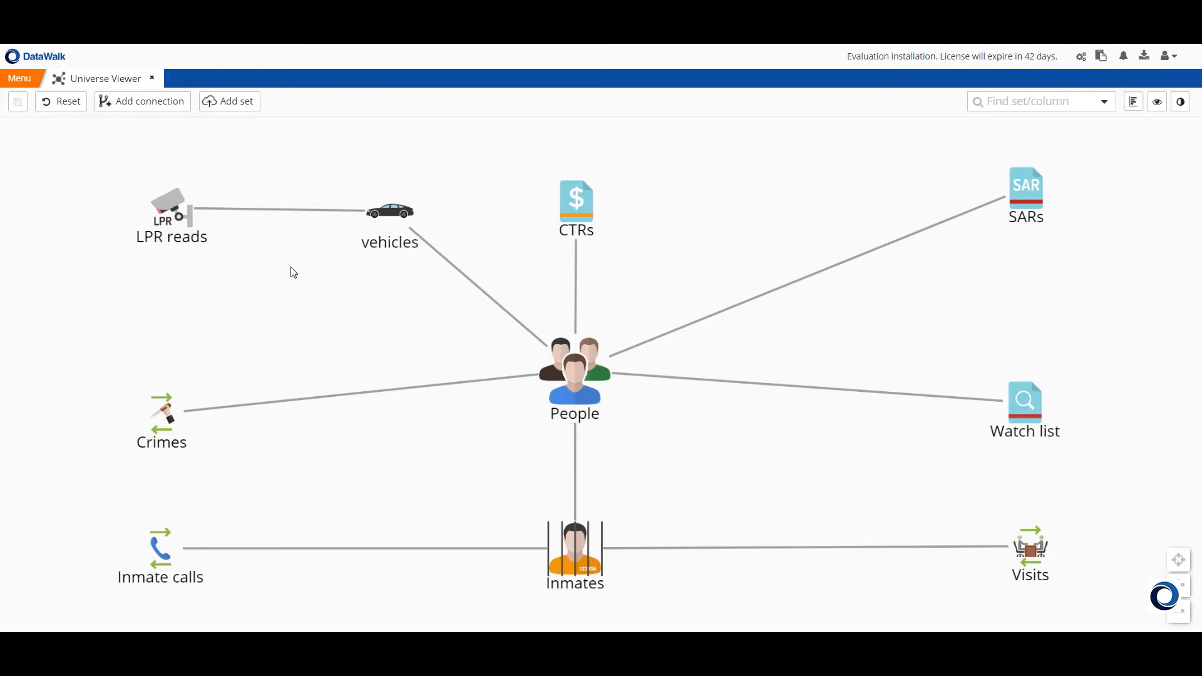
pyautogui.moveTo(640, 368)
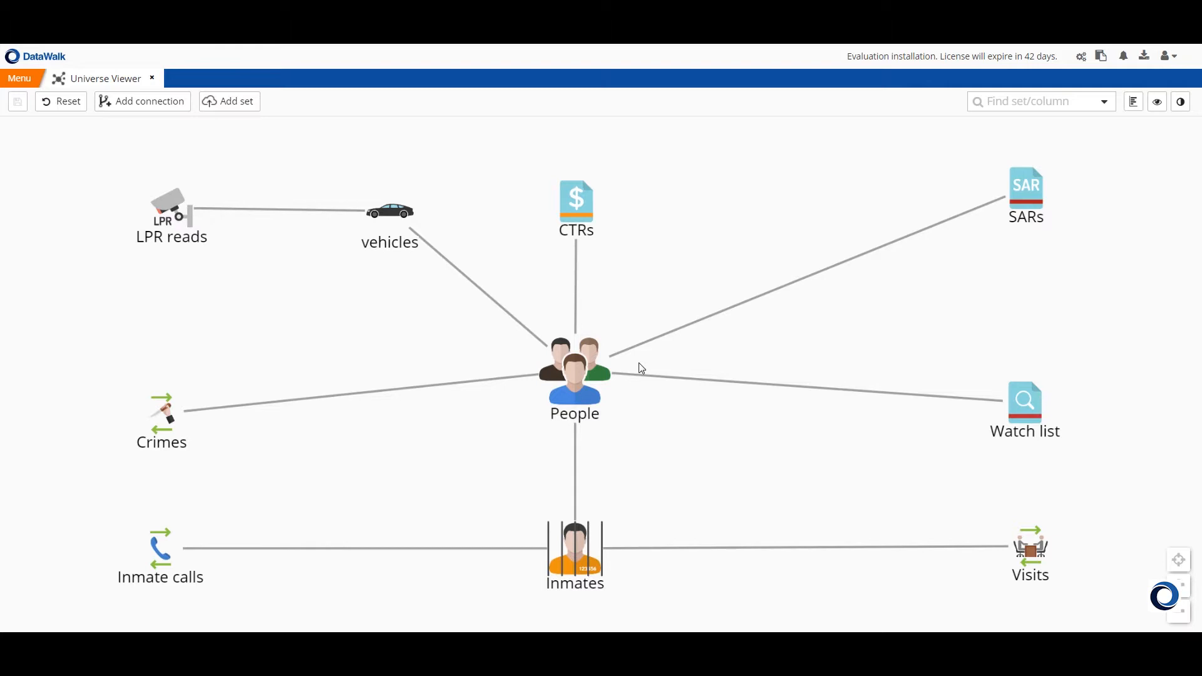
pyautogui.moveTo(401, 225)
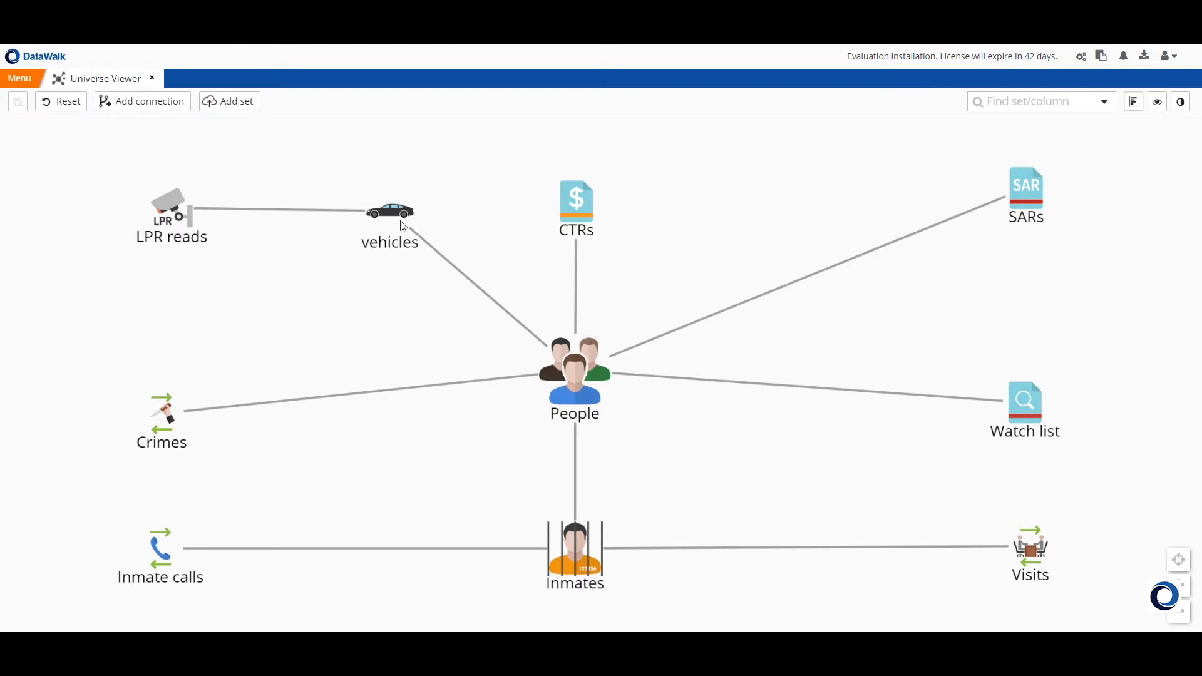
pyautogui.moveTo(400, 304)
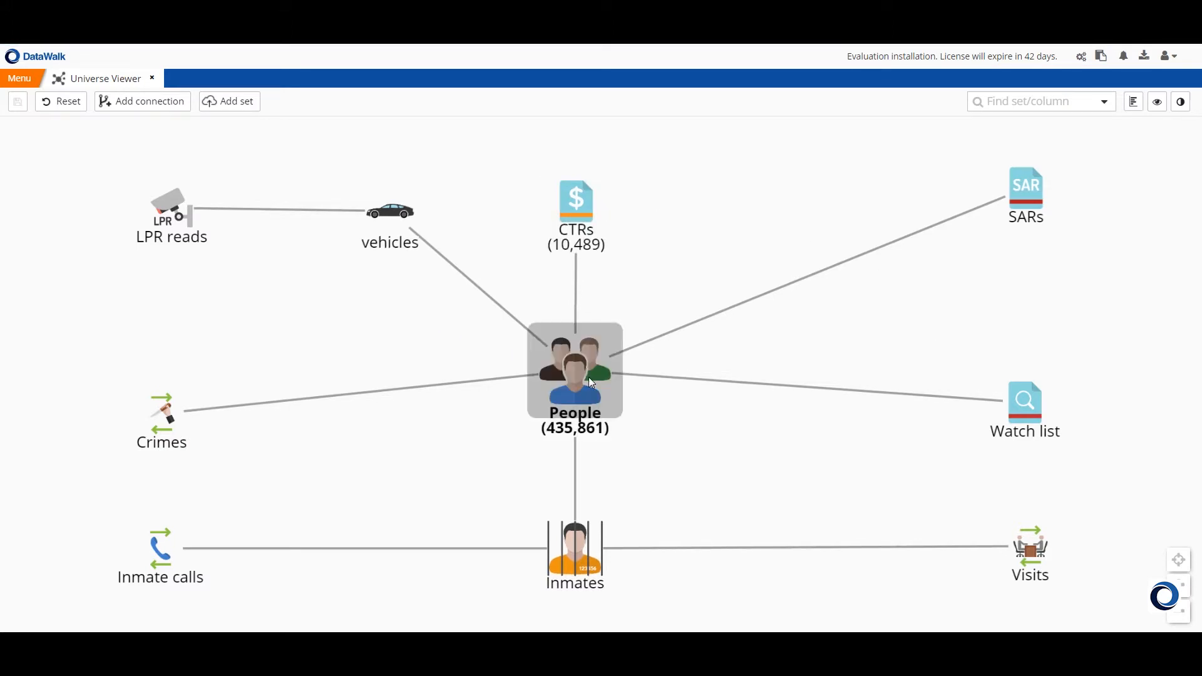
# Step: Open the People node's 435,861 records as a table, then return to the Universe Viewer
pyautogui.doubleClick(574, 371)
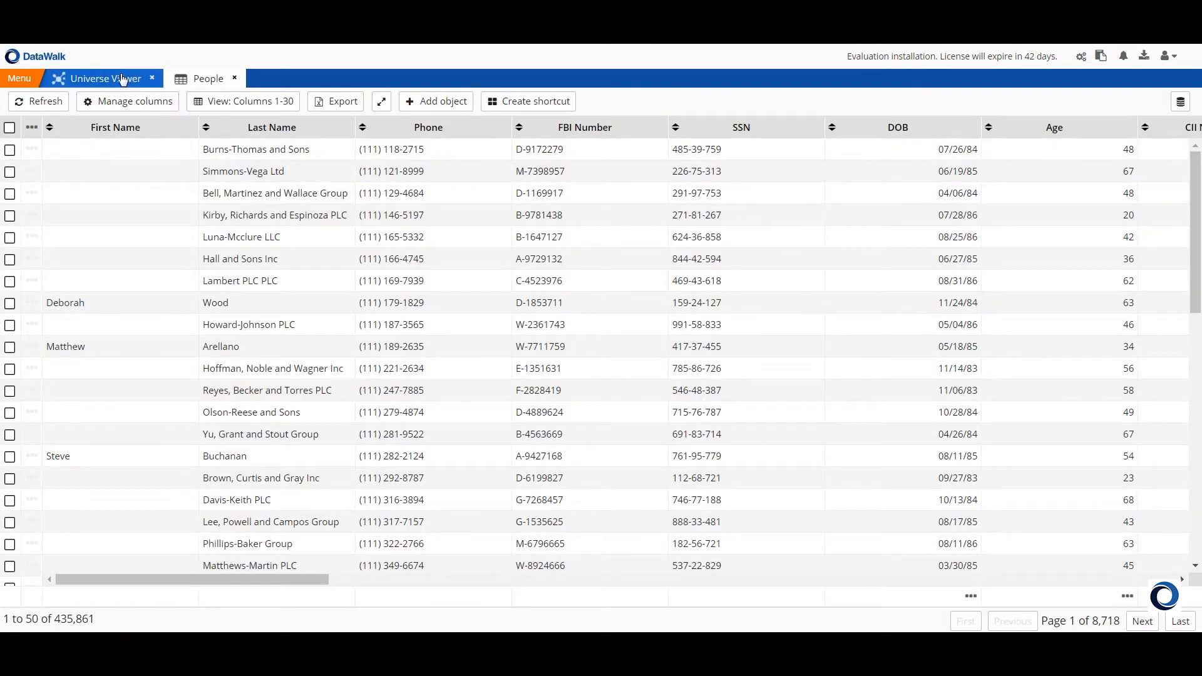
pyautogui.click(107, 78)
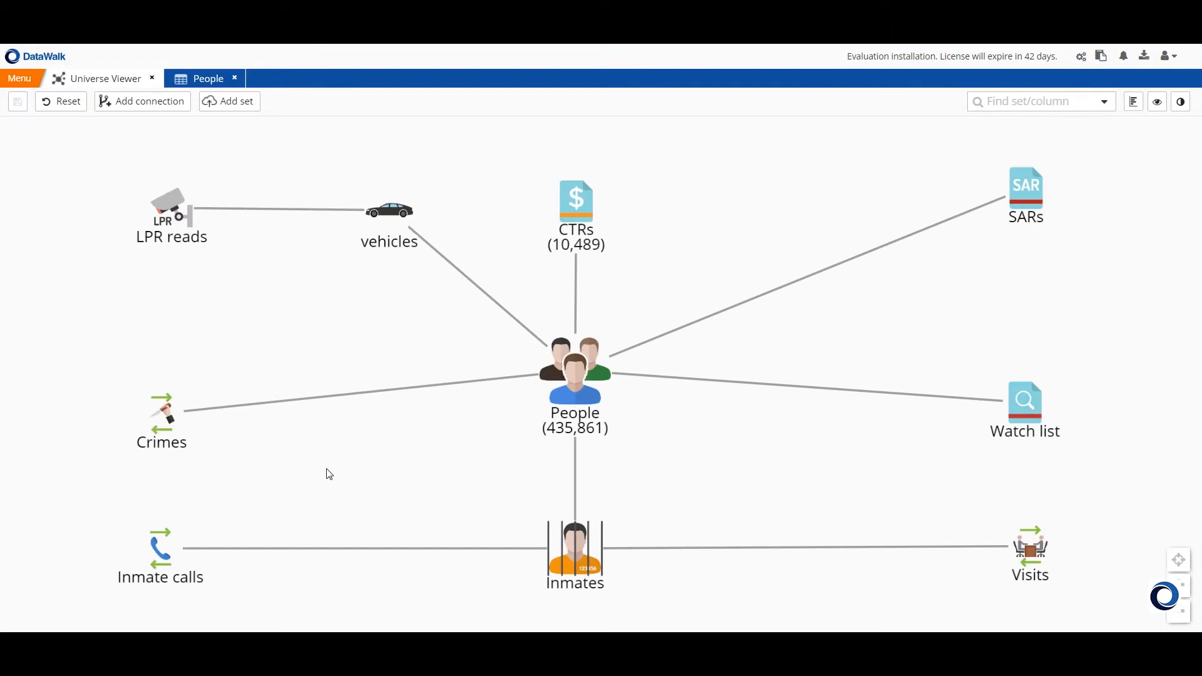
pyautogui.moveTo(346, 401)
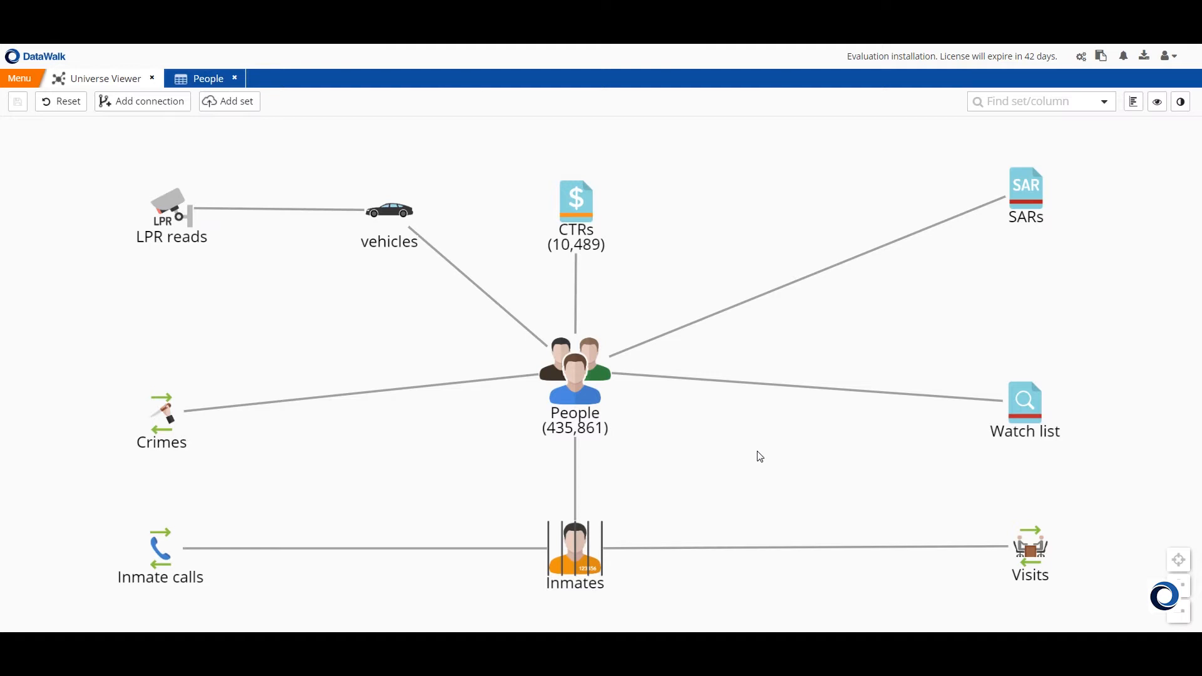
pyautogui.moveTo(1008, 419)
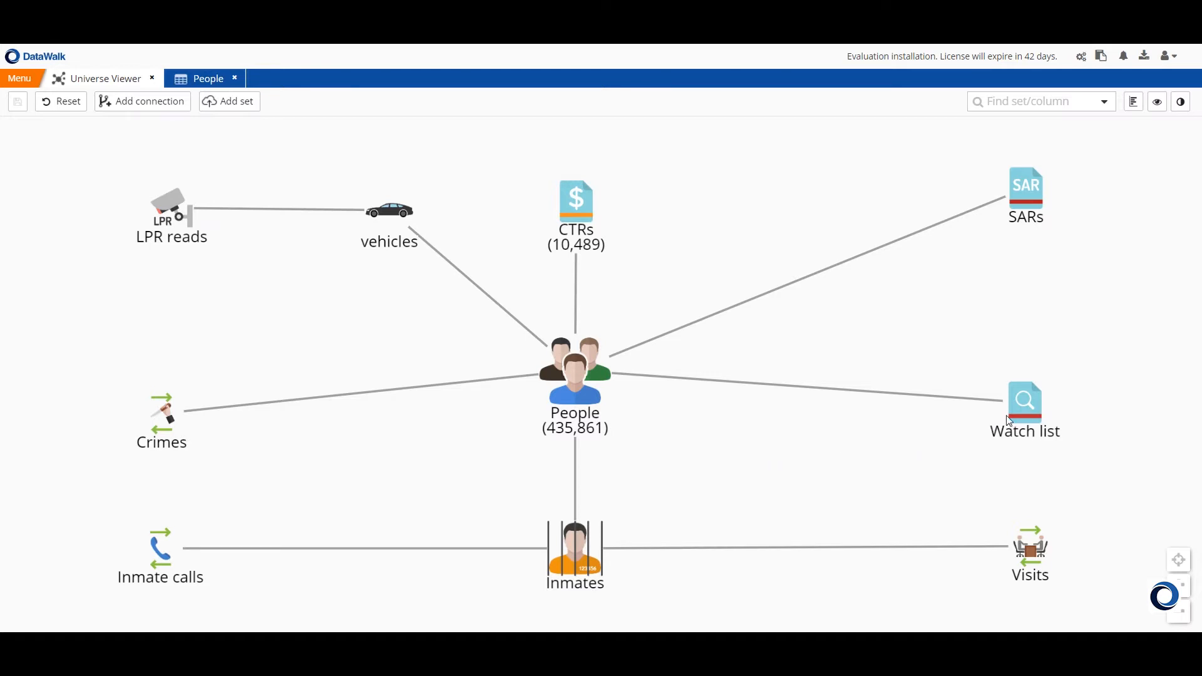
# Step: Start from the Watch list (500,057) and refresh People to show 486 connected
pyautogui.click(1024, 401)
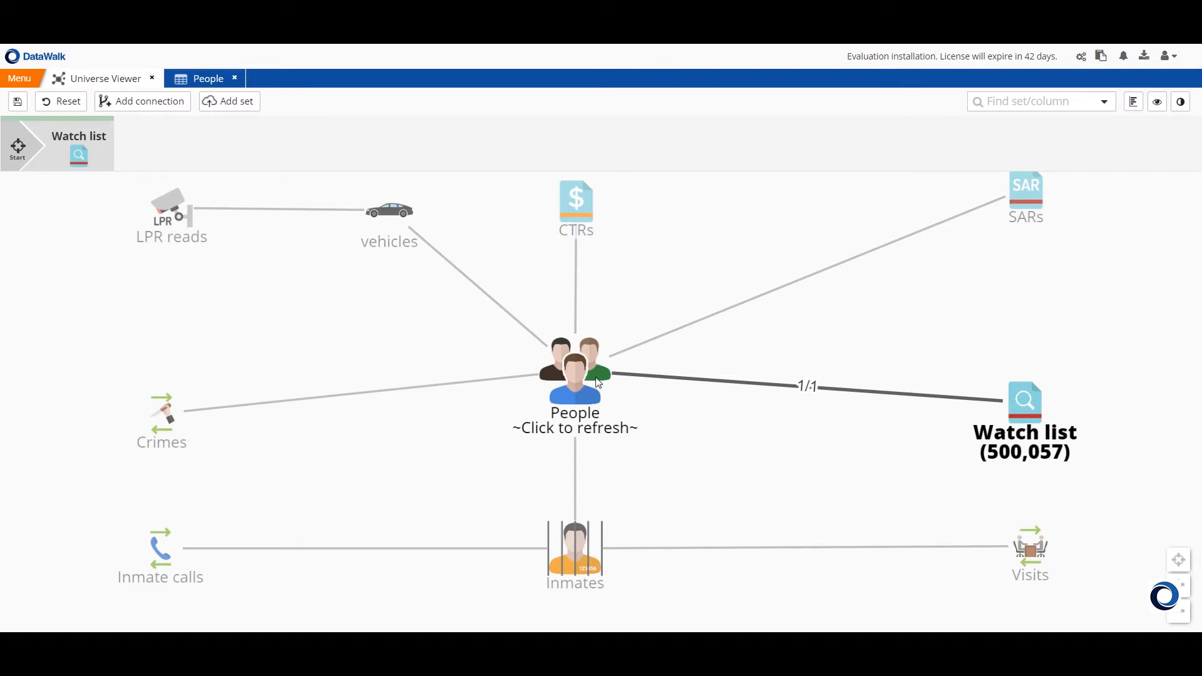
pyautogui.click(573, 369)
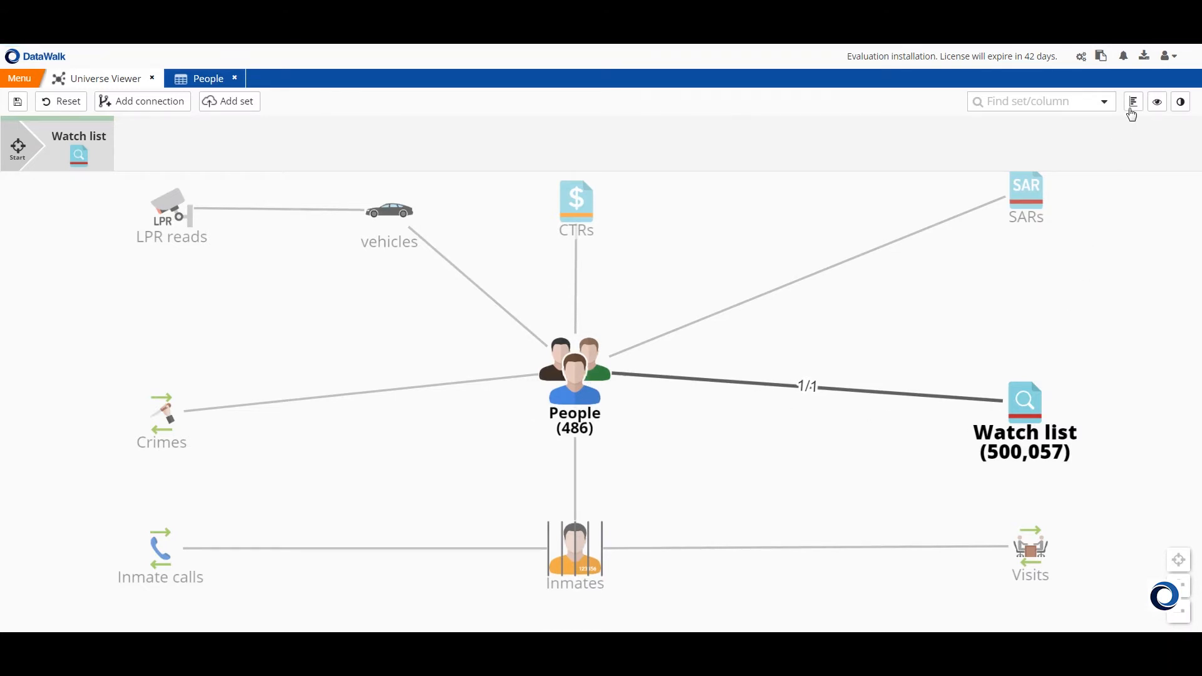
# Step: Filter the Watch list to CRIME-FINANCIAL via the histogram and refresh People to 44
pyautogui.click(1132, 102)
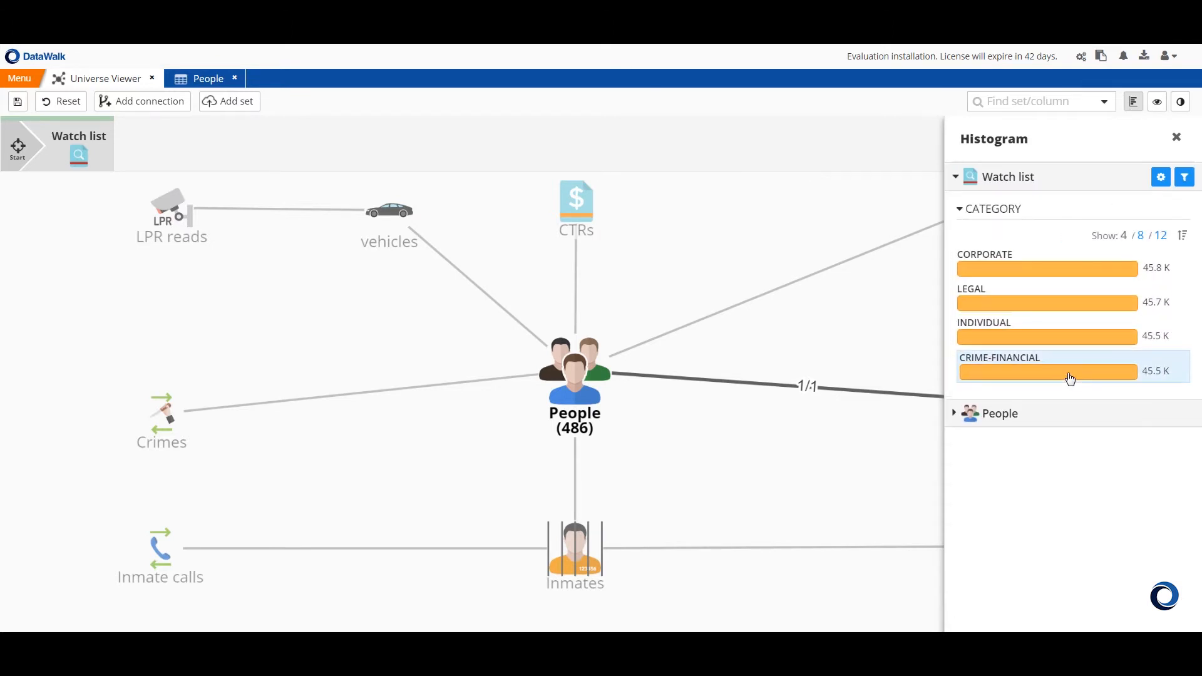
pyautogui.click(1068, 371)
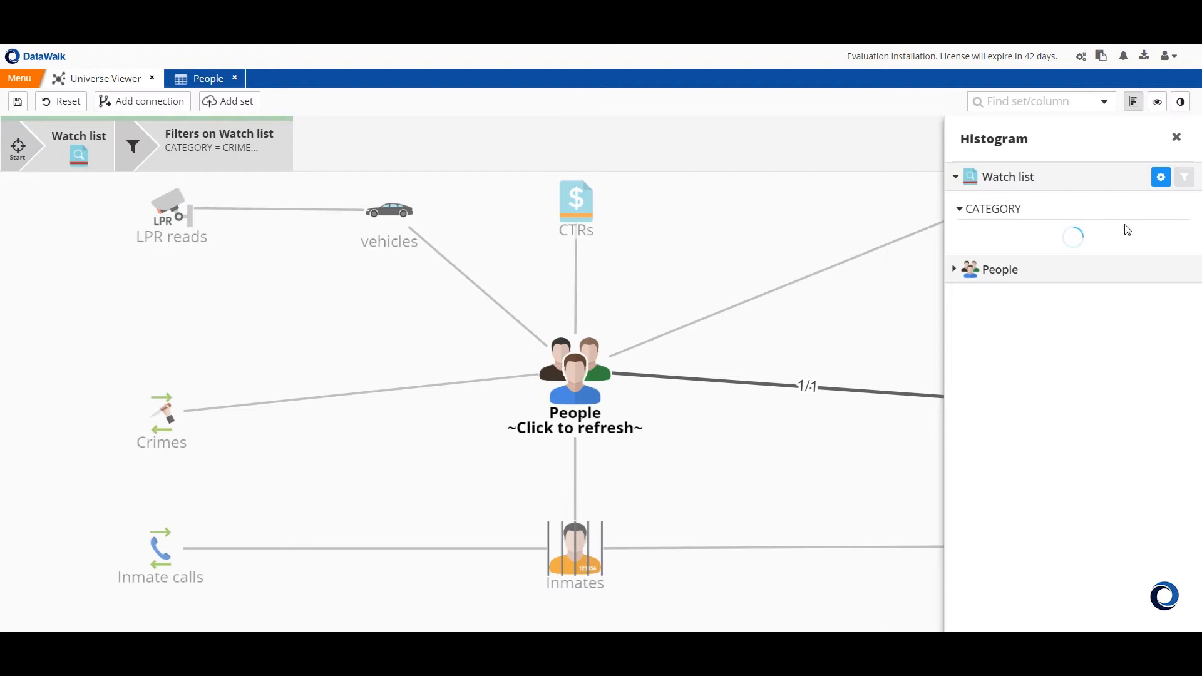
pyautogui.click(1176, 136)
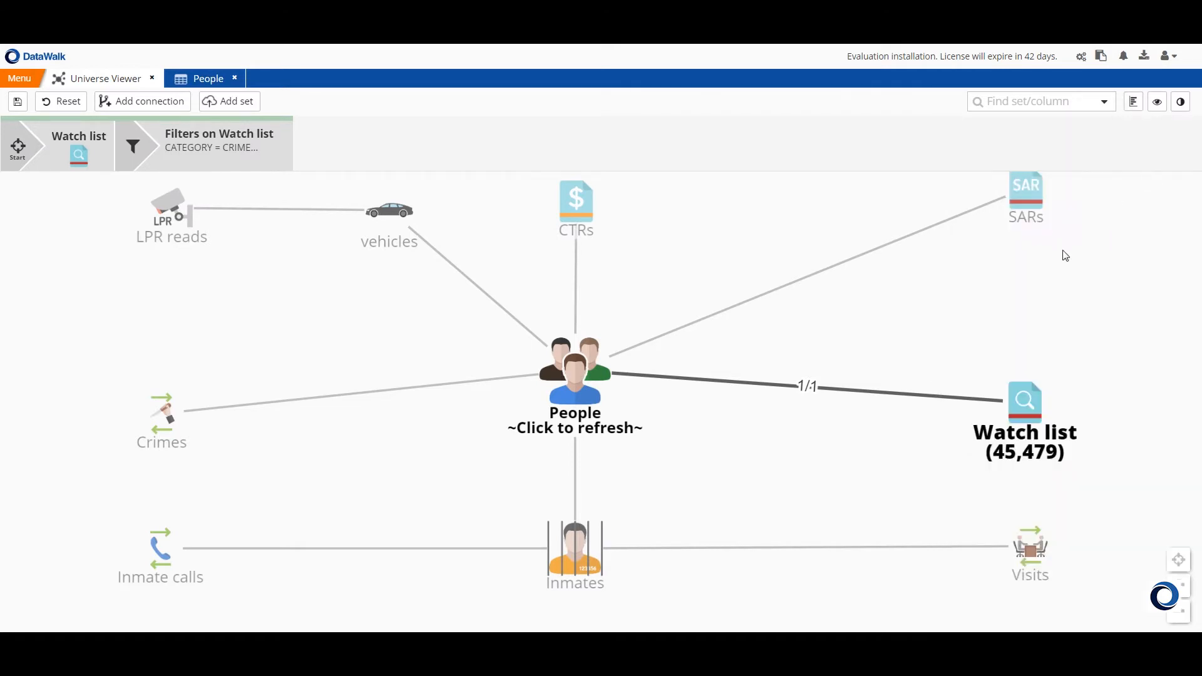
pyautogui.click(573, 375)
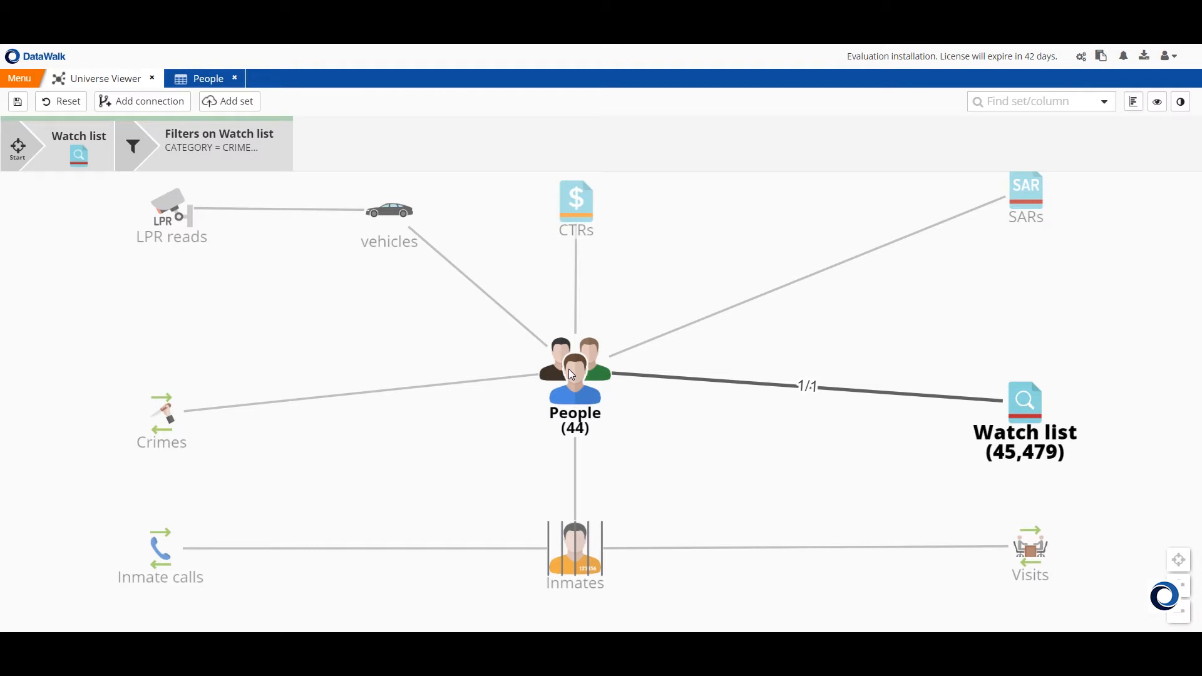
# Step: Make the 44 People the next step and refresh Inmates to 9
pyautogui.click(574, 373)
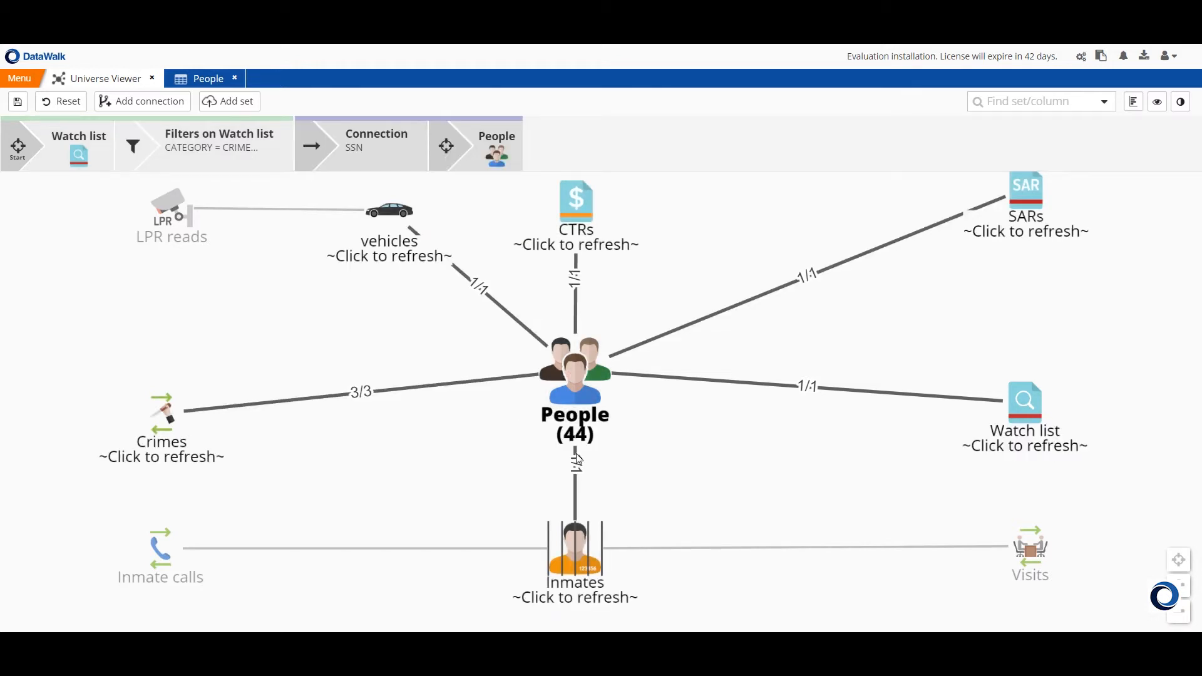
pyautogui.click(575, 560)
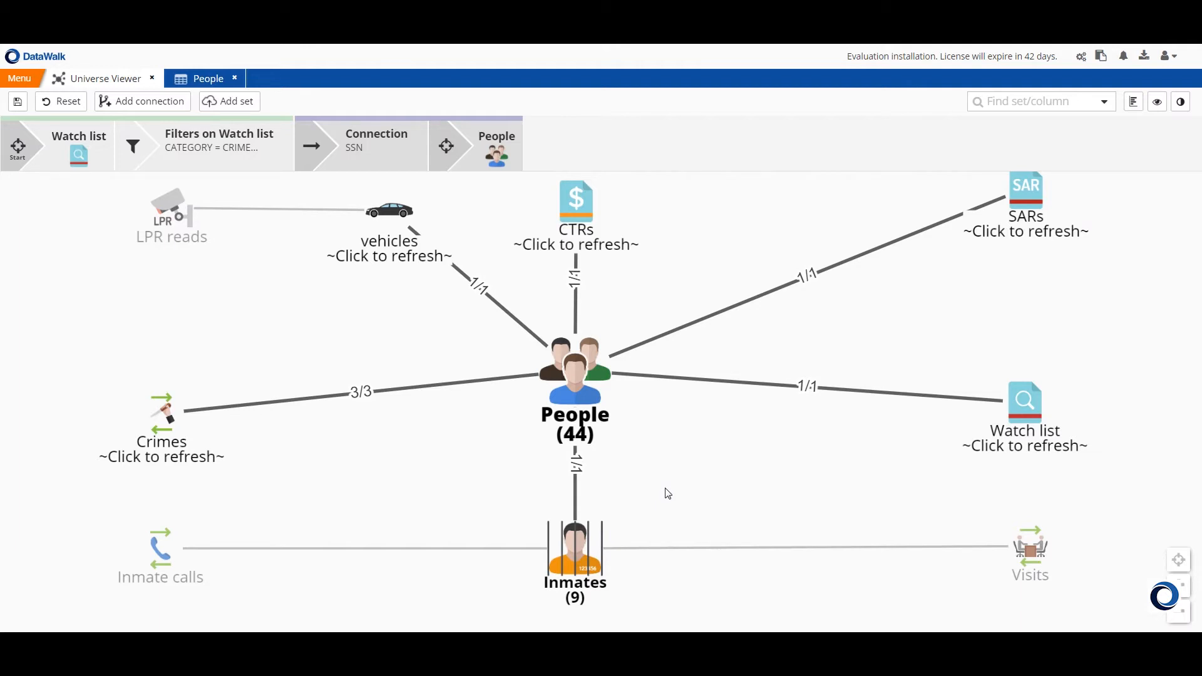
pyautogui.moveTo(632, 503)
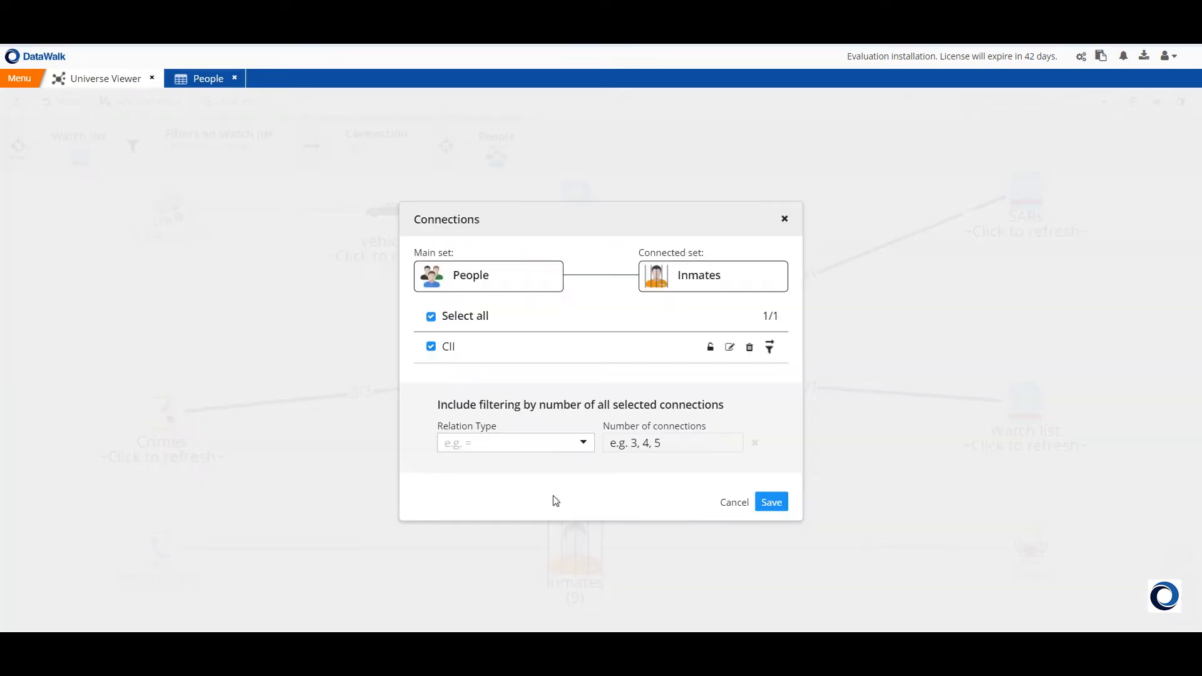
# Step: Filter People to those with at least 2 connections to Inmates
pyautogui.click(515, 442)
pyautogui.write('2')
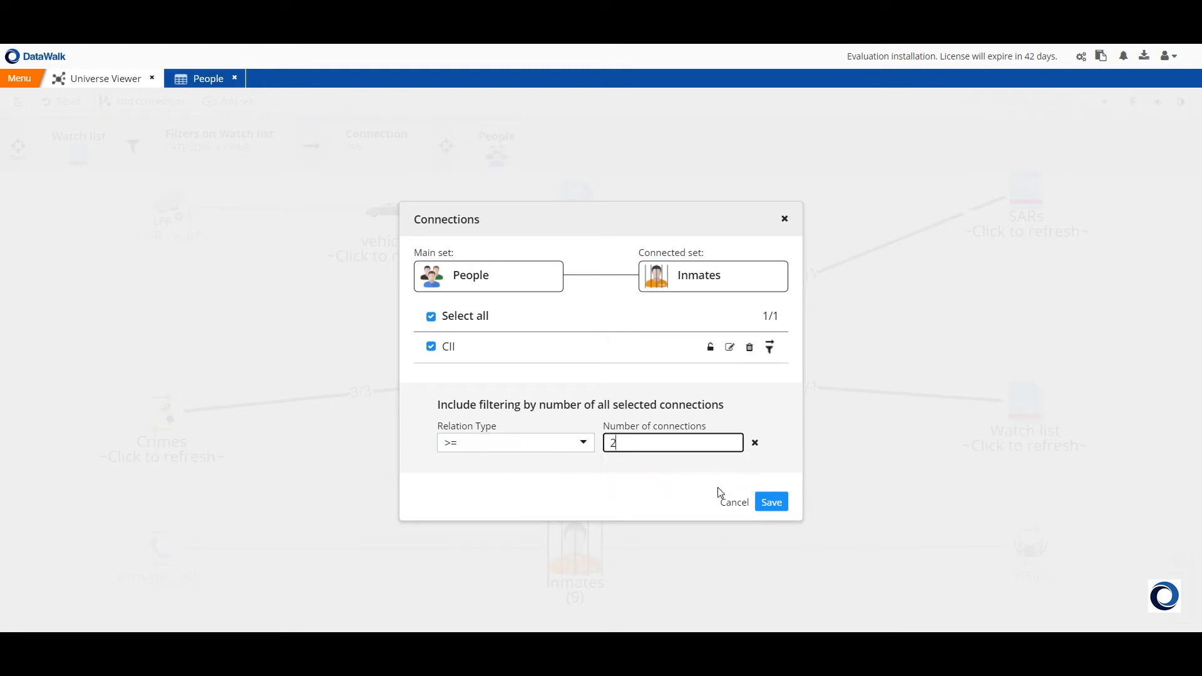
pyautogui.click(771, 502)
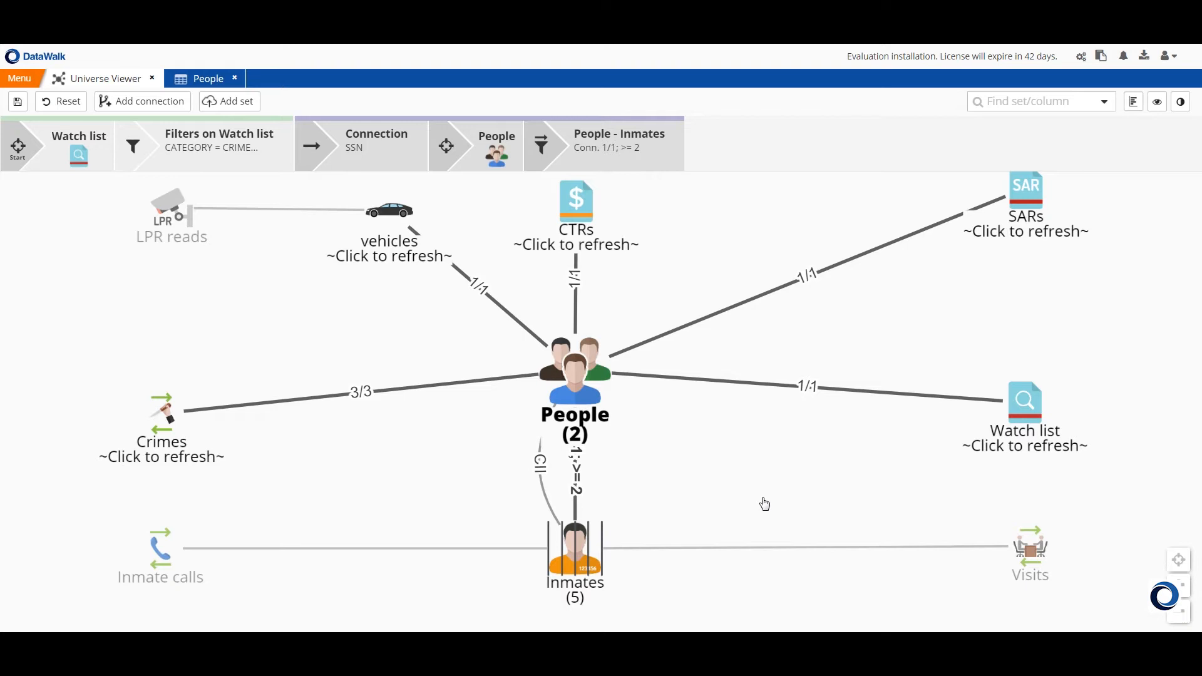
pyautogui.moveTo(364, 484)
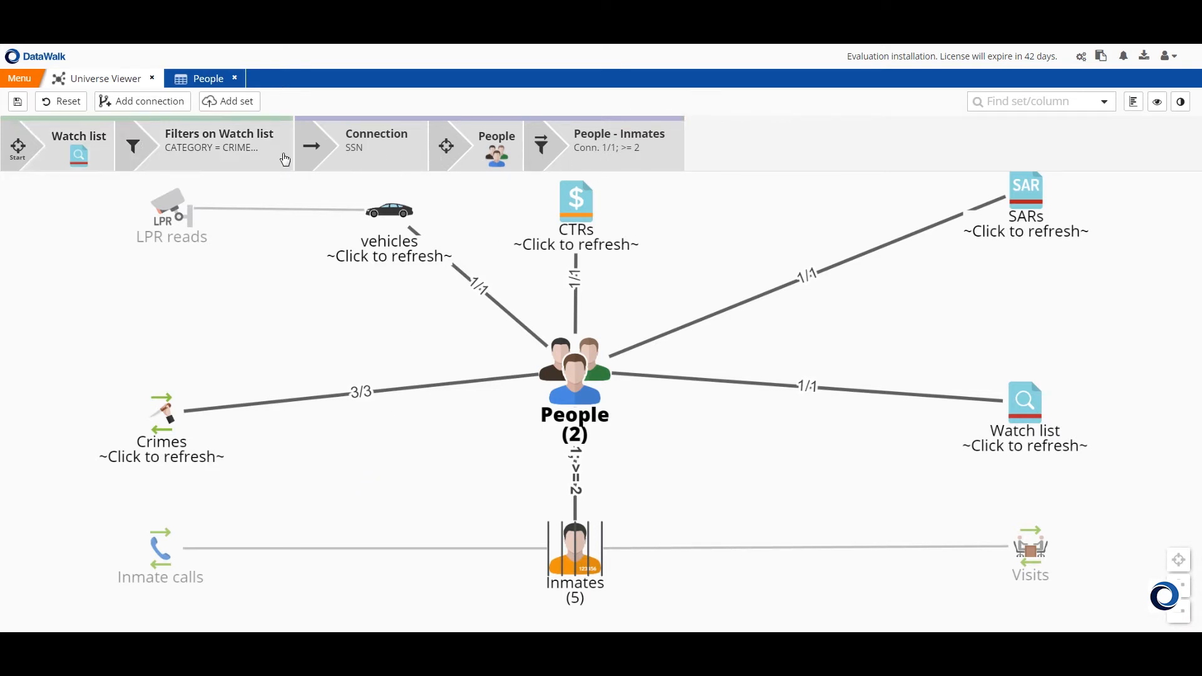
pyautogui.moveTo(212, 149)
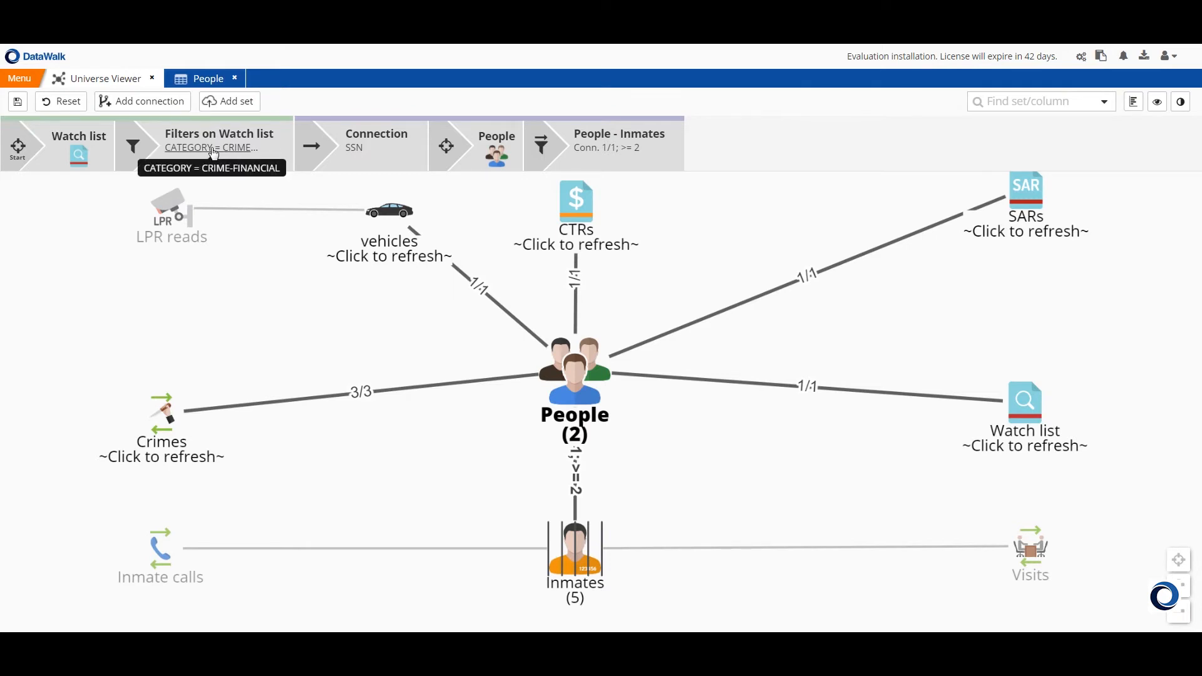
# Step: Change the Watch list category filter to LEGAL and refresh People (46) and Inmates (10)
pyautogui.click(211, 147)
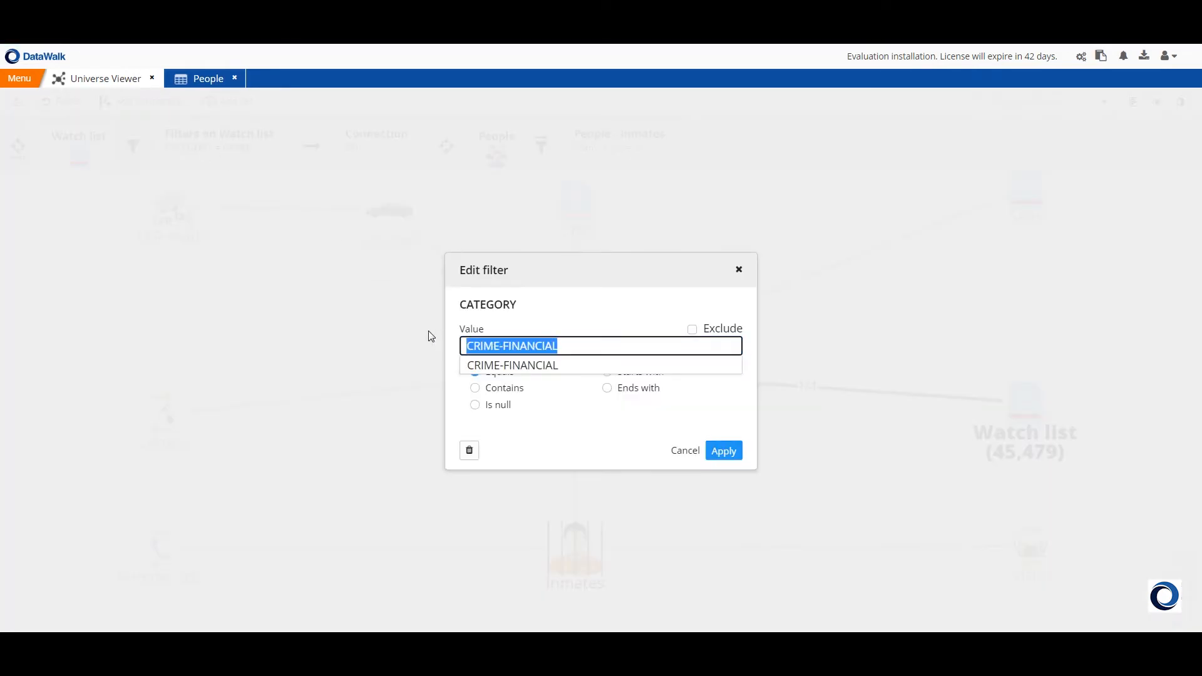
pyautogui.write('LEGAL')
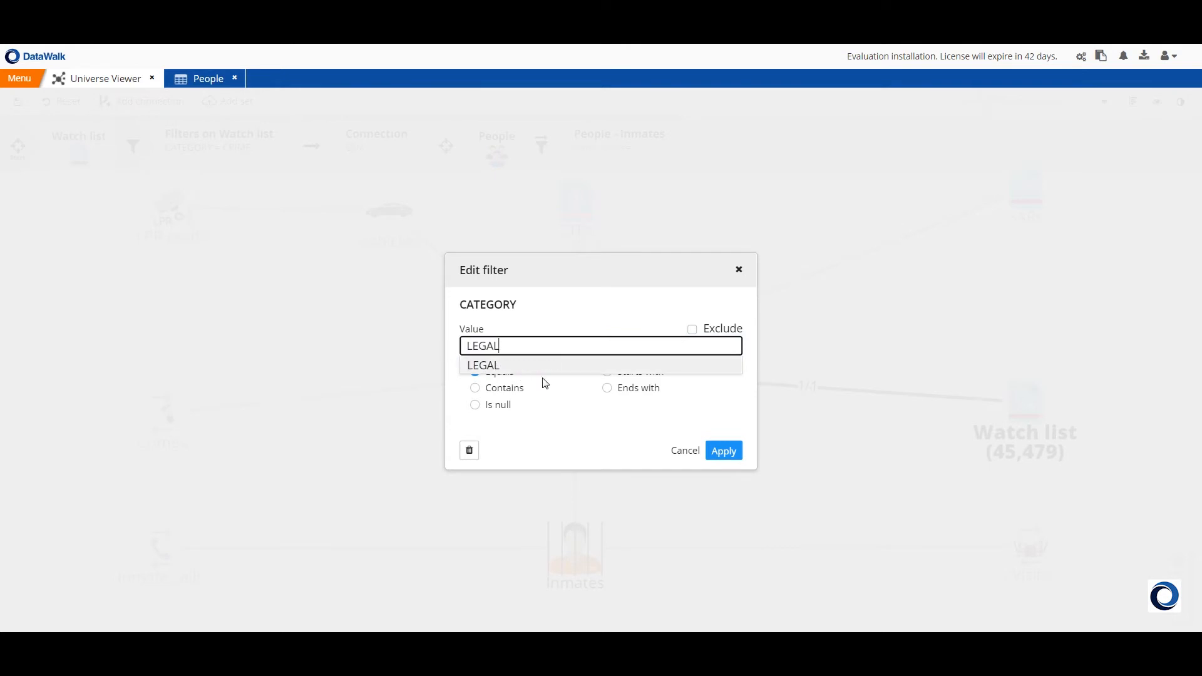
pyautogui.click(723, 450)
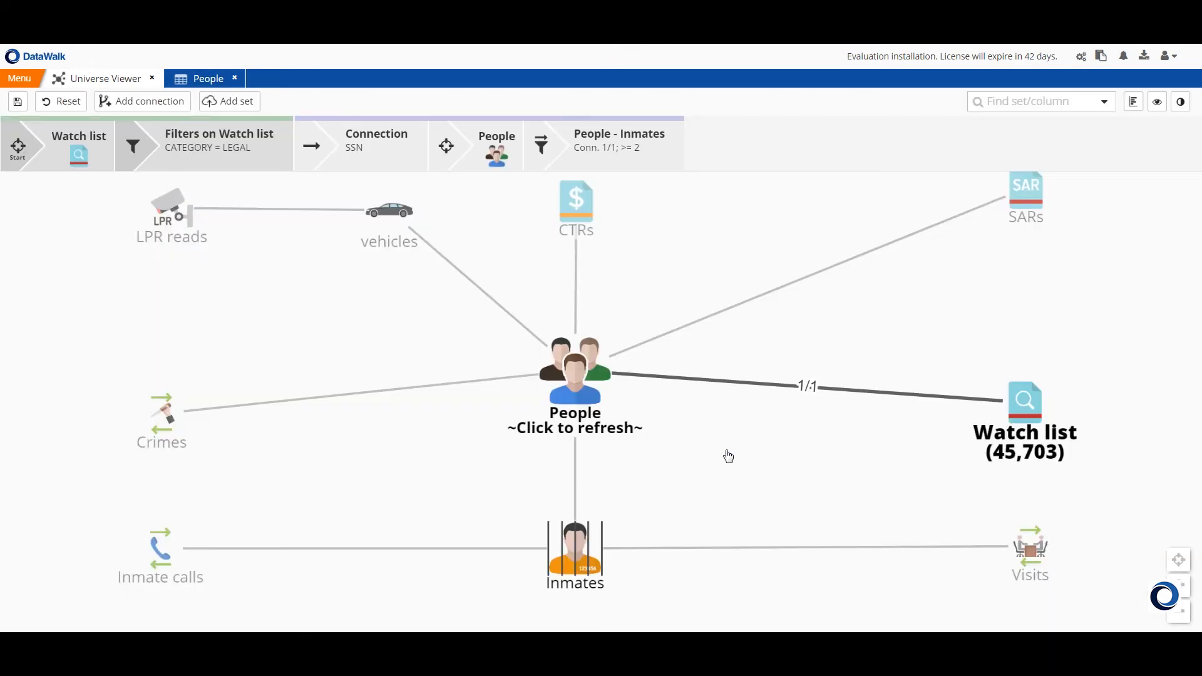
pyautogui.click(575, 376)
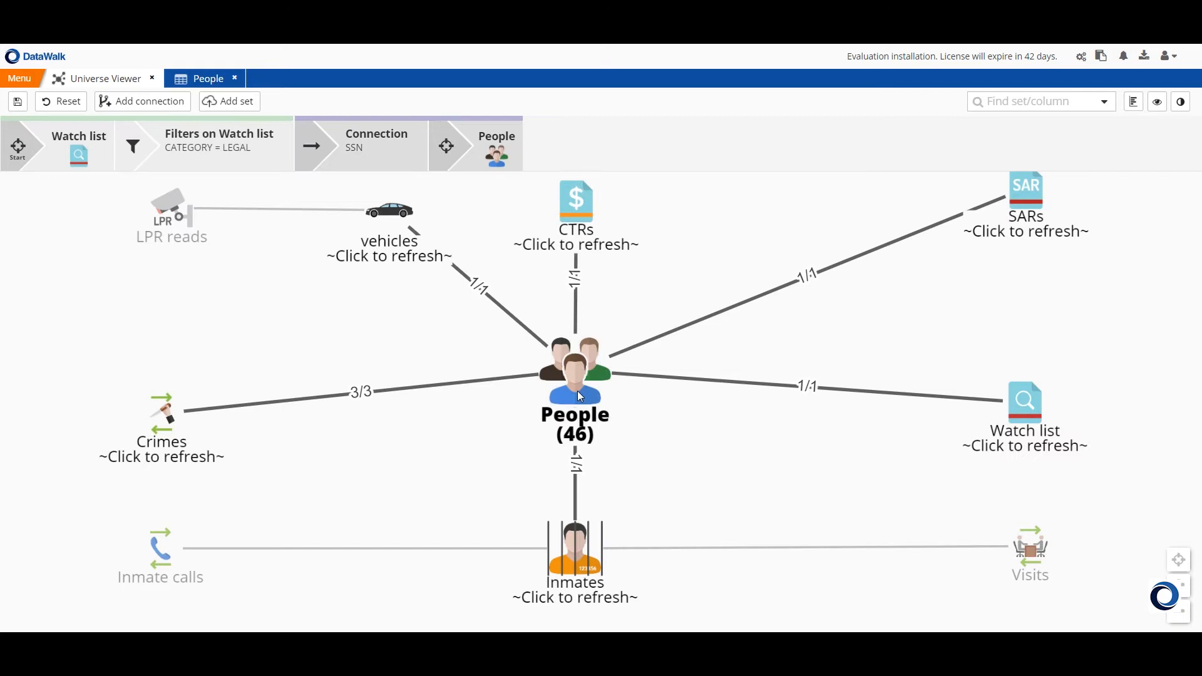
pyautogui.click(574, 556)
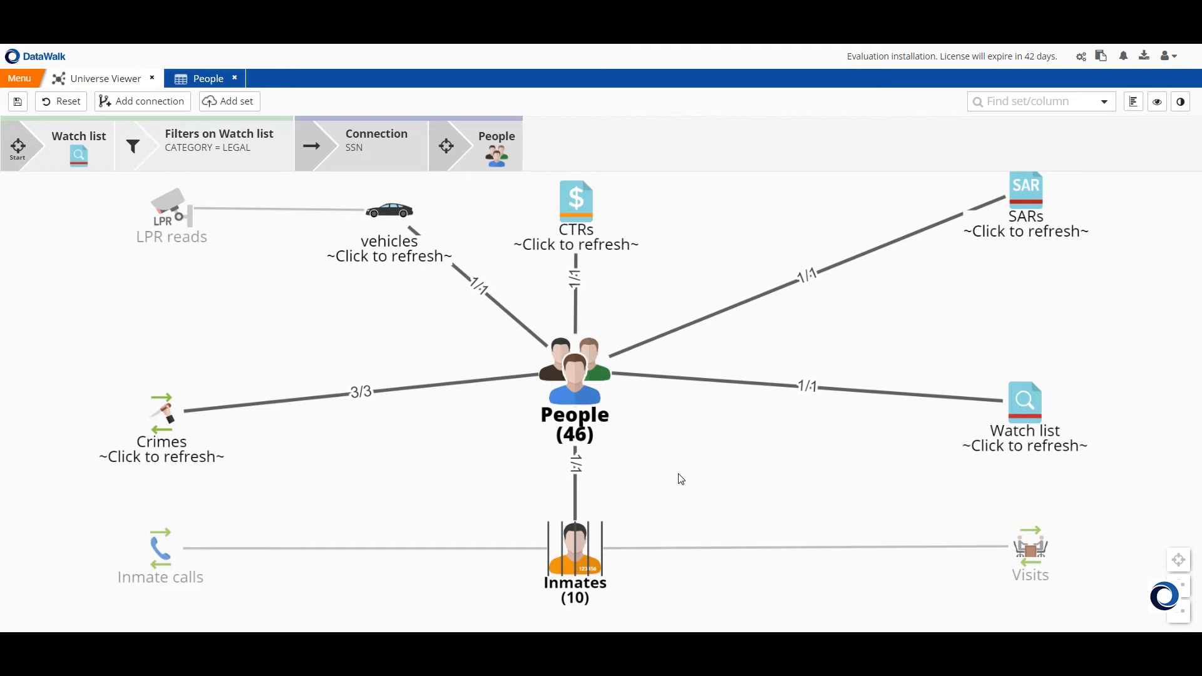
pyautogui.moveTo(457, 285)
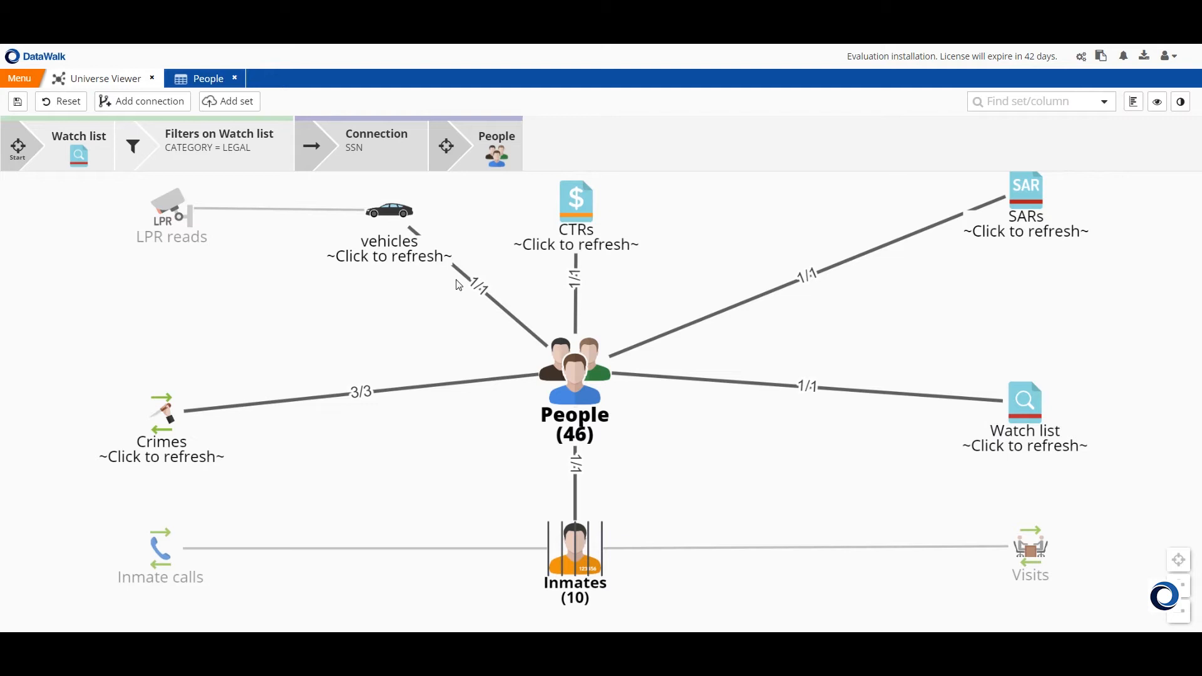
# Step: Reset the analysis and confirm with Yes
pyautogui.click(61, 101)
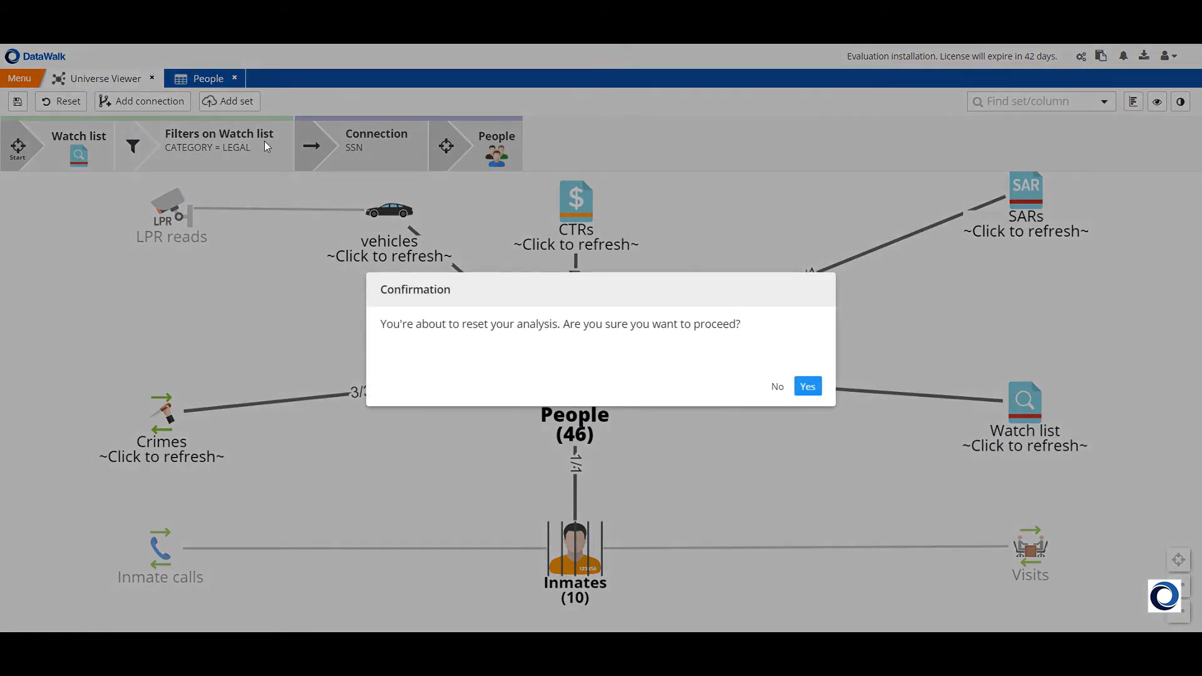
pyautogui.click(806, 385)
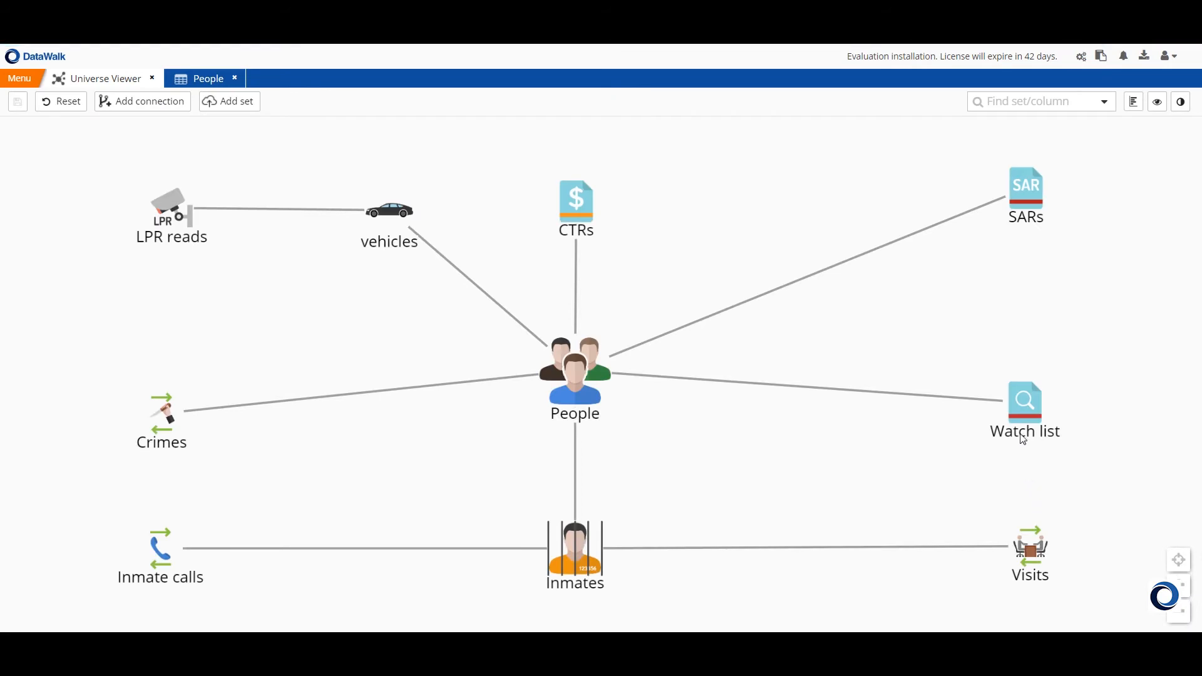
pyautogui.moveTo(399, 220)
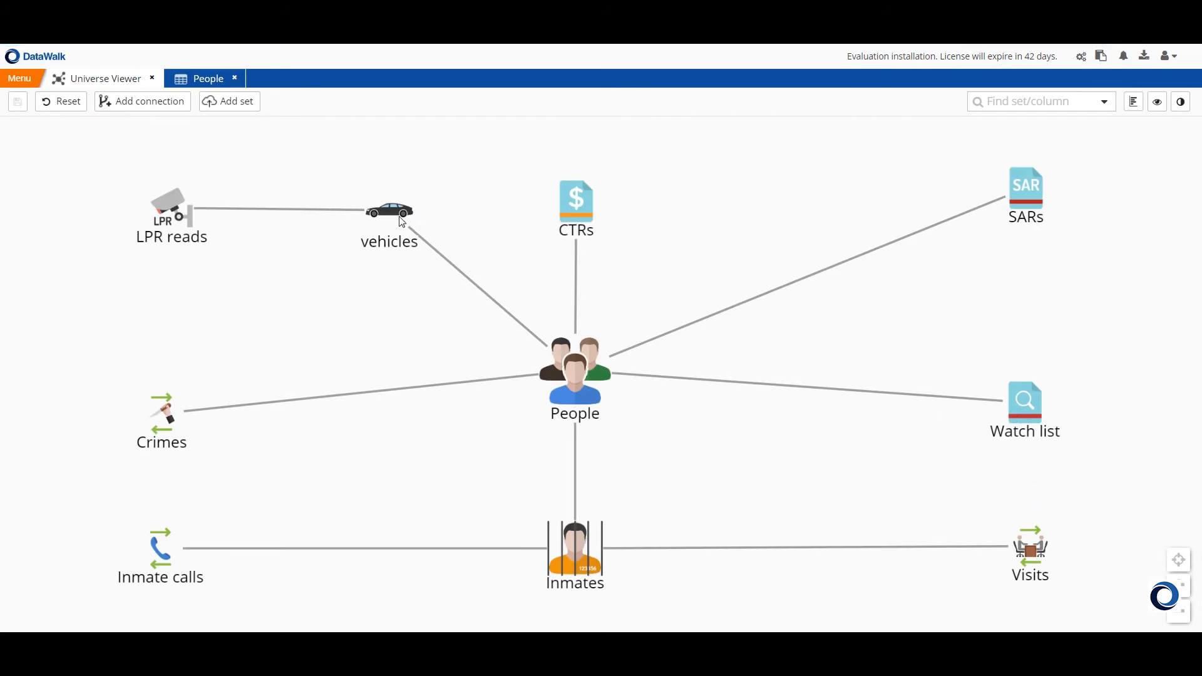
pyautogui.moveTo(172, 272)
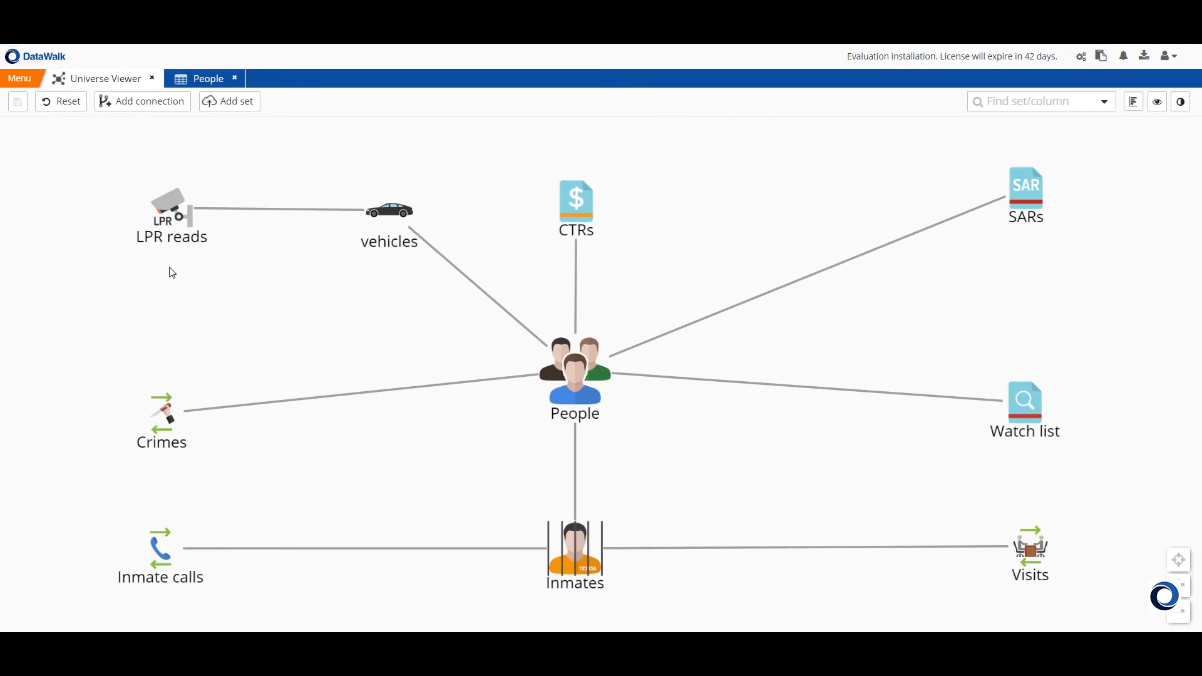
pyautogui.moveTo(172, 314)
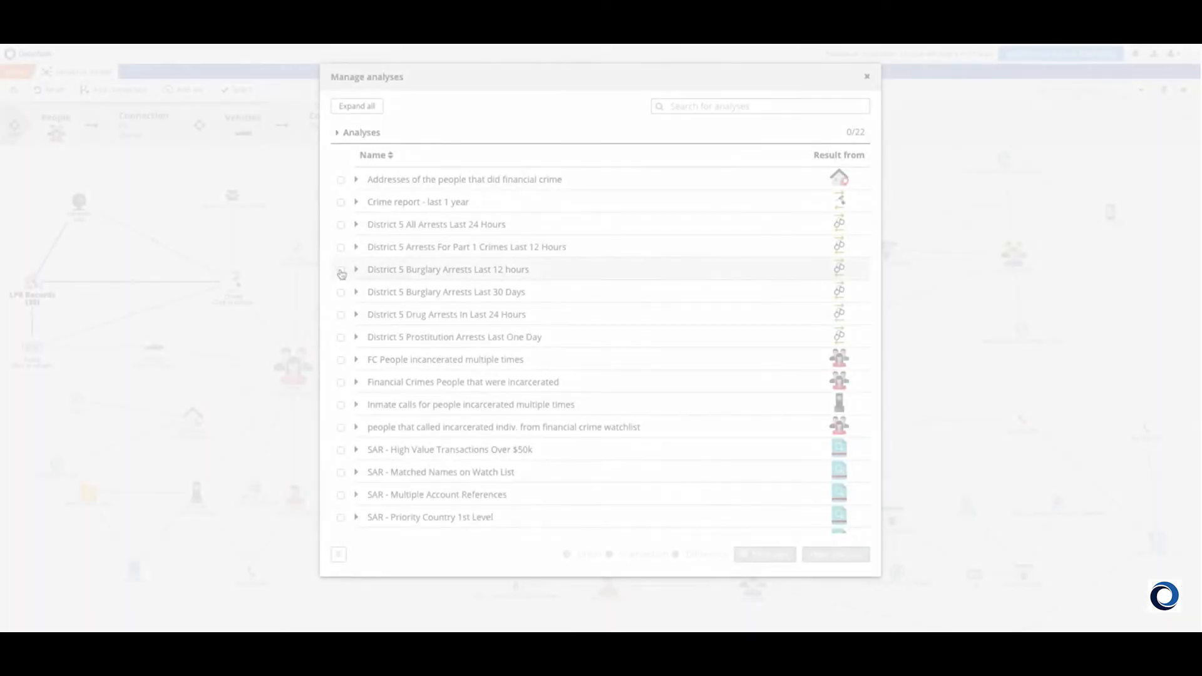
# Step: Open the 12-hour and 30-day District 5 Burglary Arrests analyses as a union
pyautogui.click(341, 292)
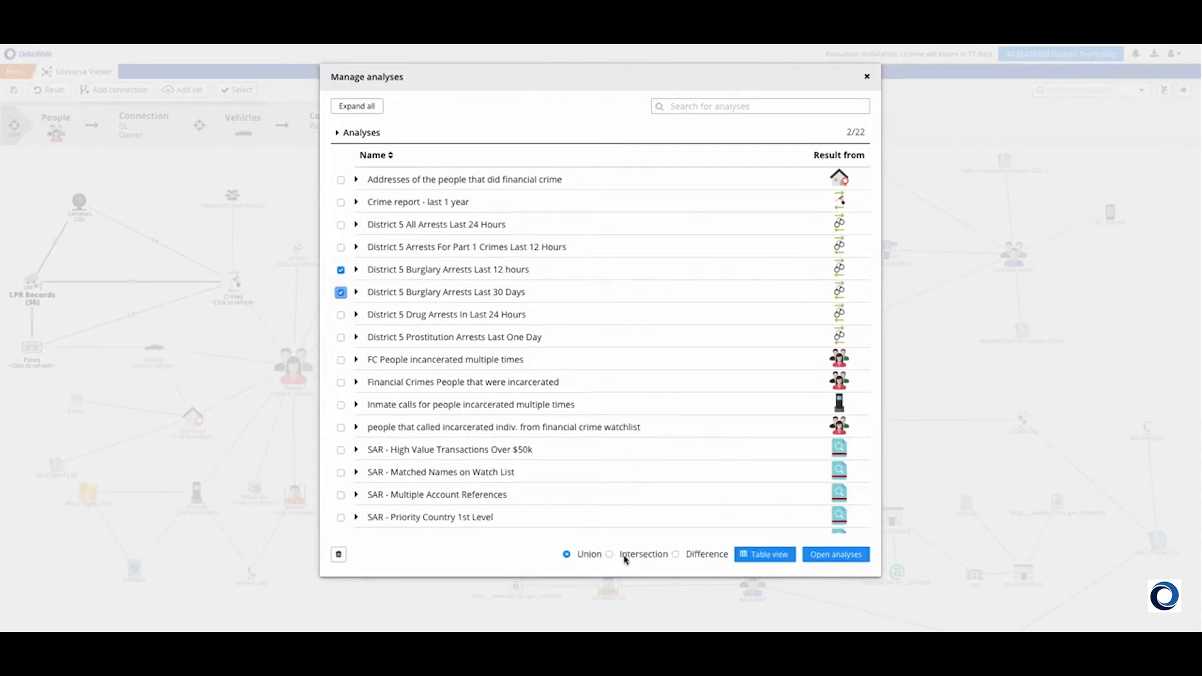
pyautogui.moveTo(599, 561)
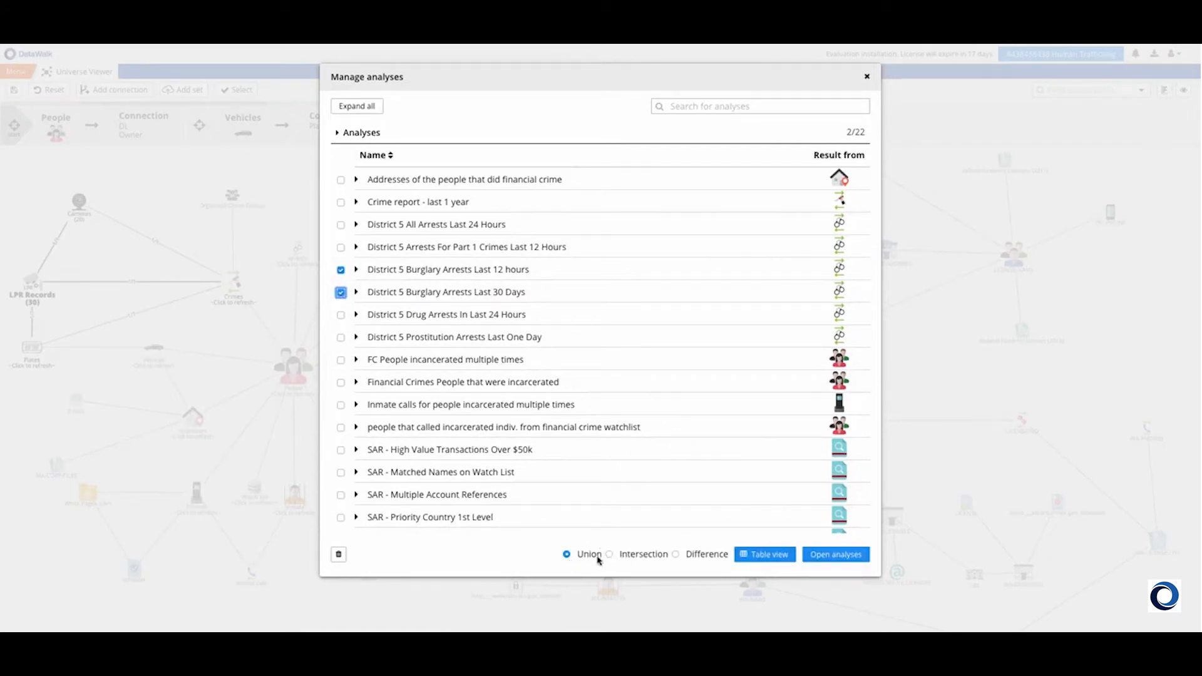
pyautogui.click(835, 554)
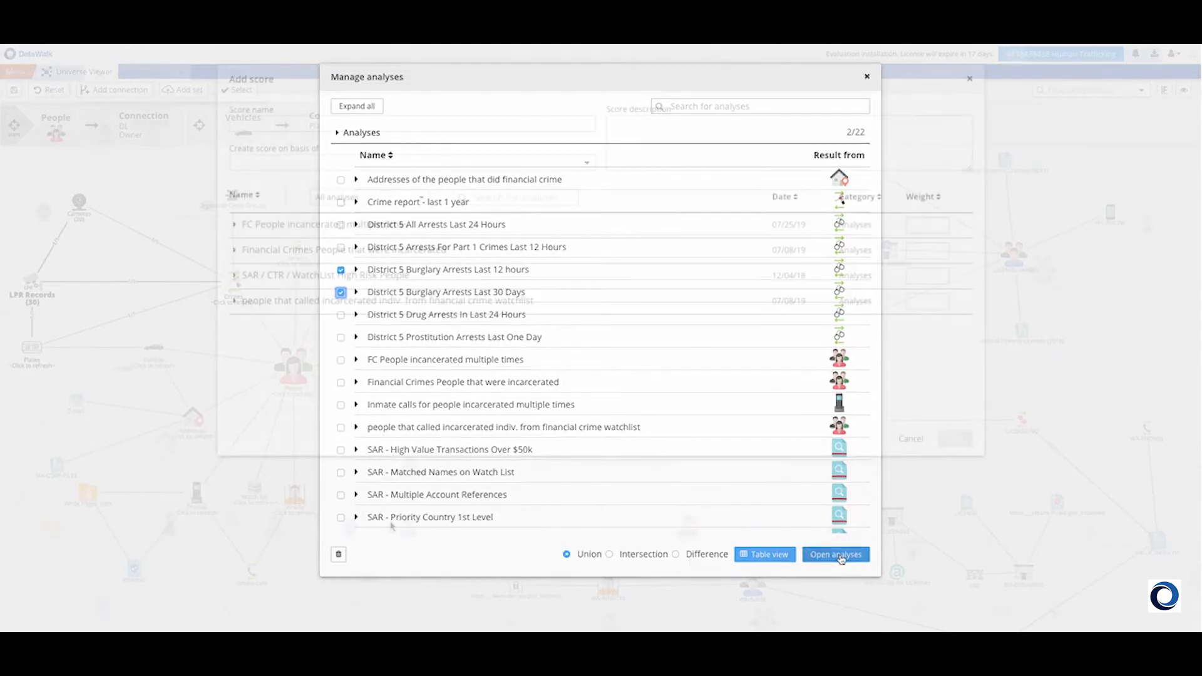
pyautogui.click(836, 554)
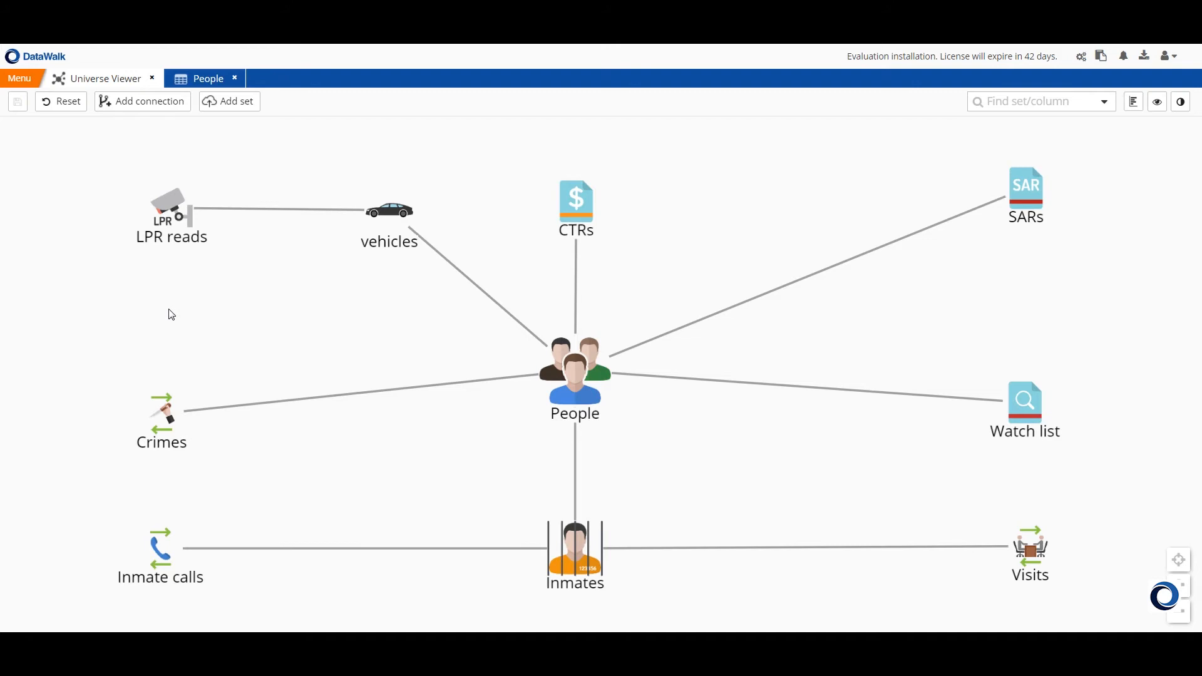
# Step: Add and save a set named gangs with a Gang column, then choose to change its icon
pyautogui.click(234, 79)
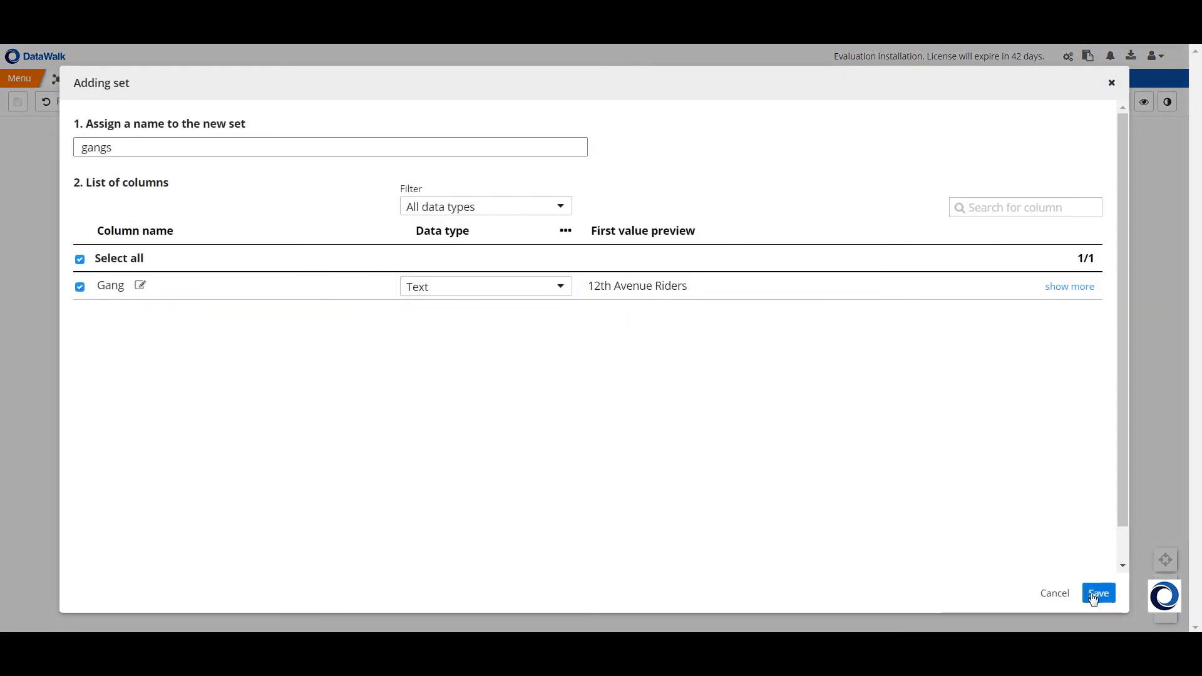
pyautogui.click(1097, 593)
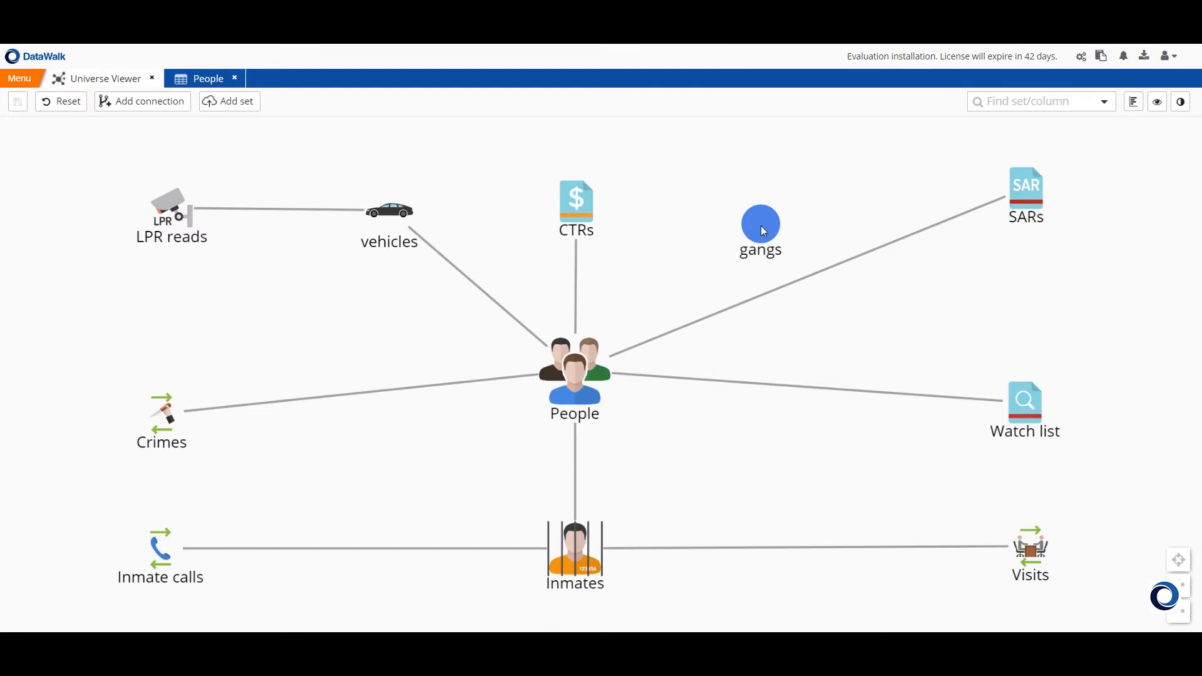
pyautogui.rightClick(761, 227)
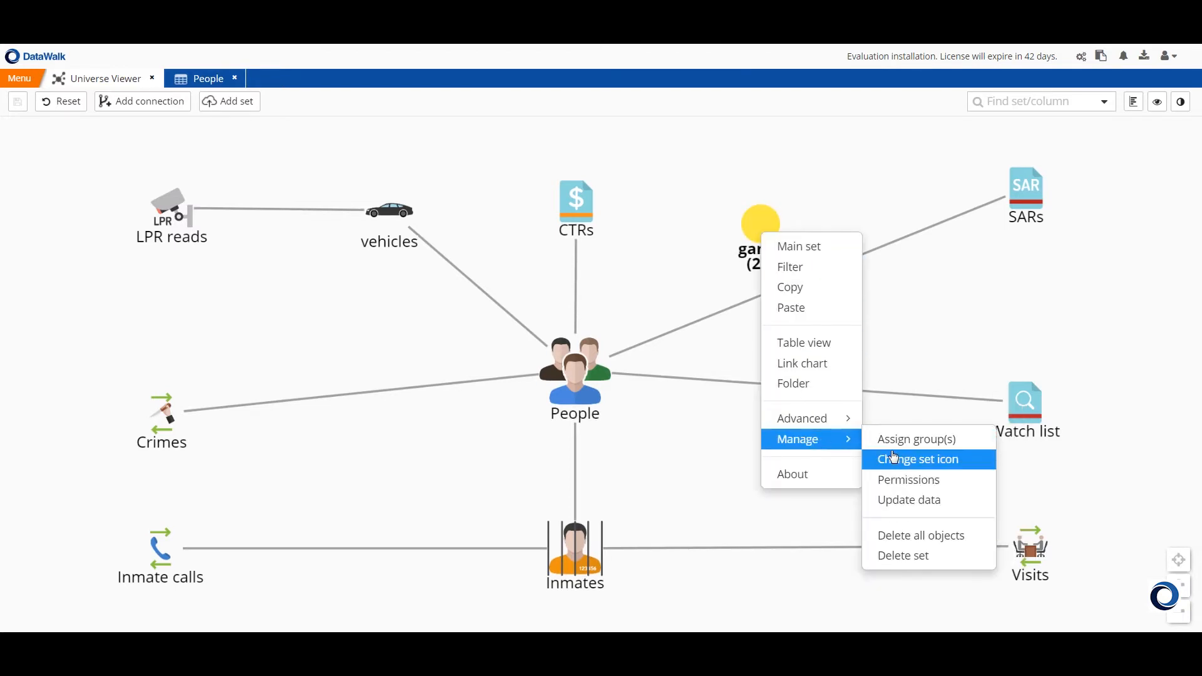
pyautogui.click(918, 459)
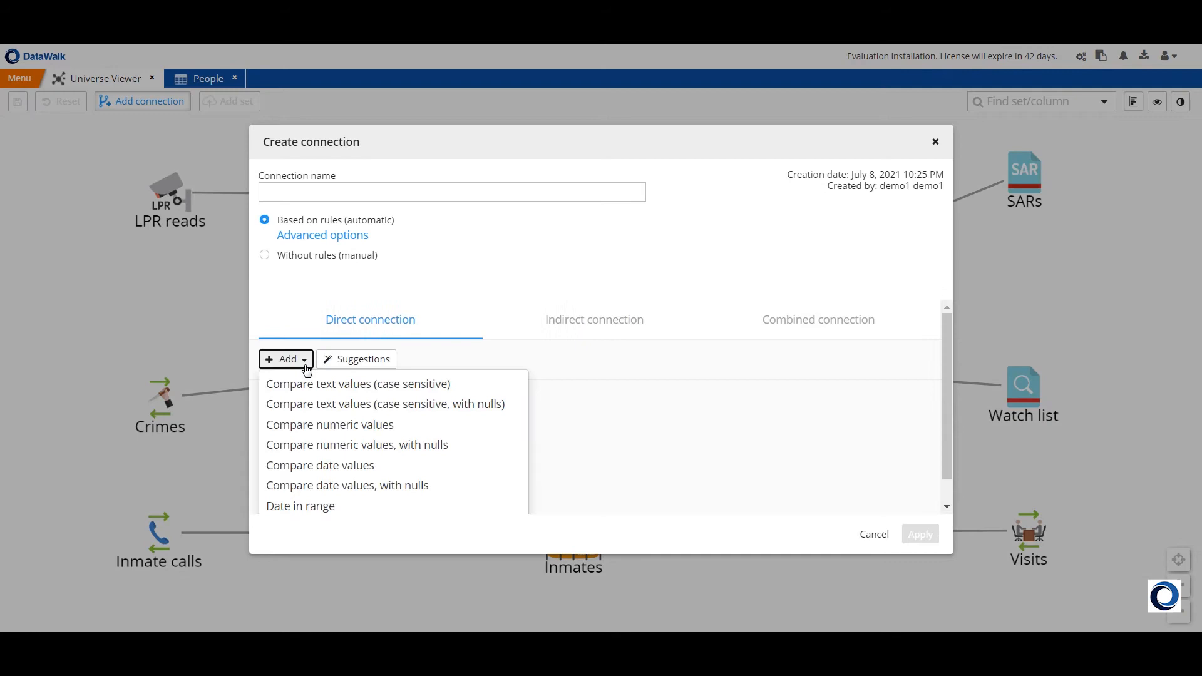
# Step: Connect gangs to People with a case-sensitive text match on the Gang column
pyautogui.click(358, 384)
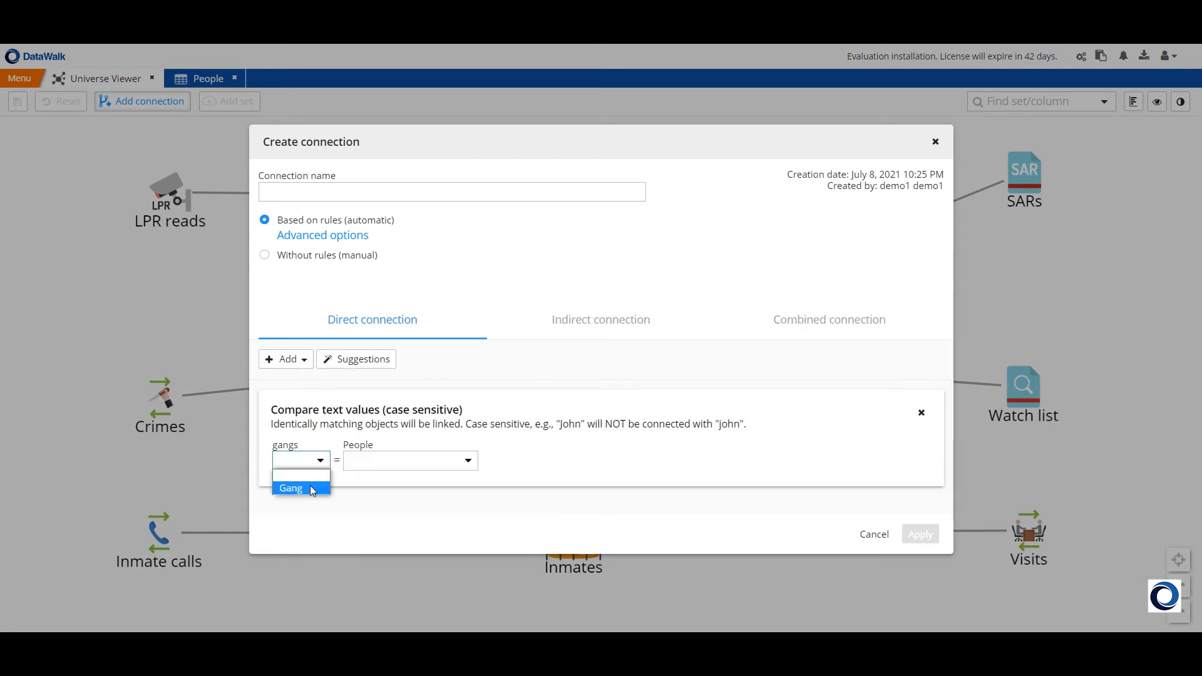
pyautogui.click(291, 488)
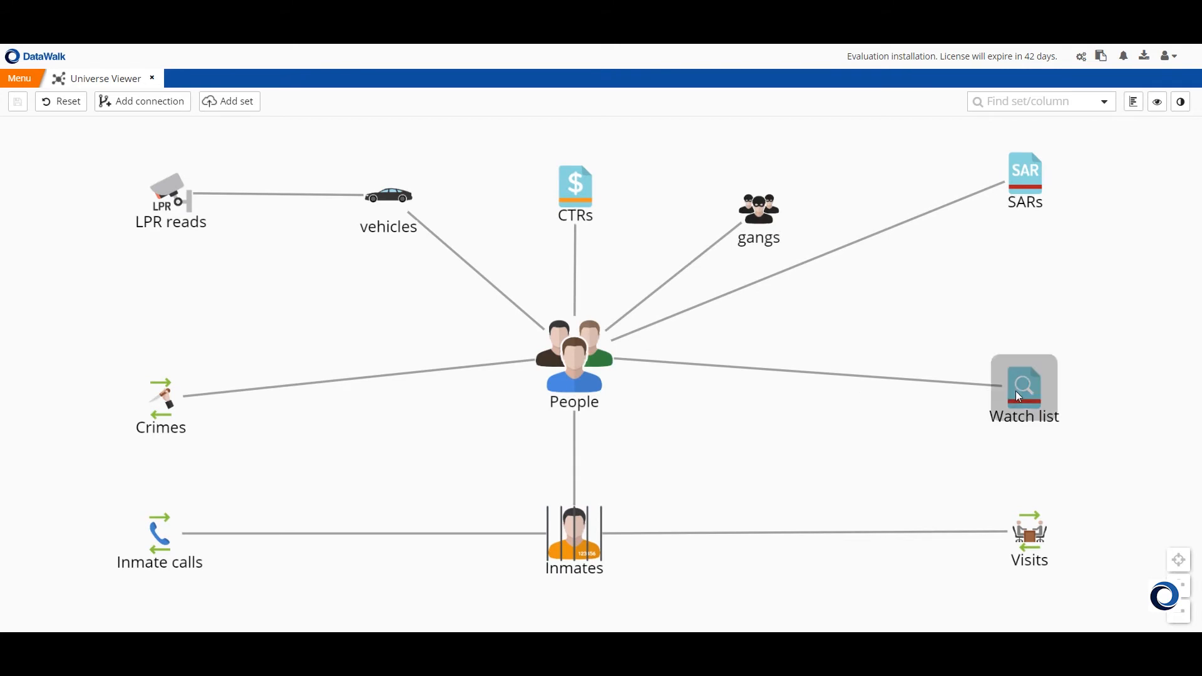
# Step: Chain Watch list to People (486) to Inmates (58) and send the inmates result to a folder
pyautogui.click(1024, 385)
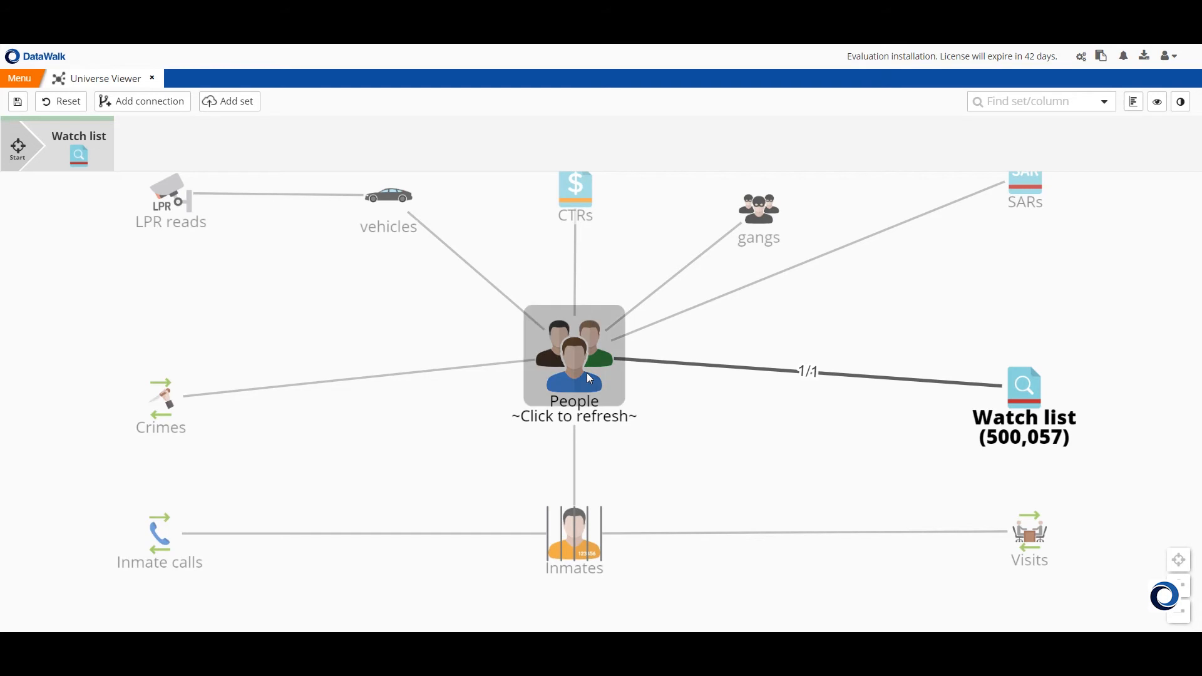
pyautogui.click(587, 377)
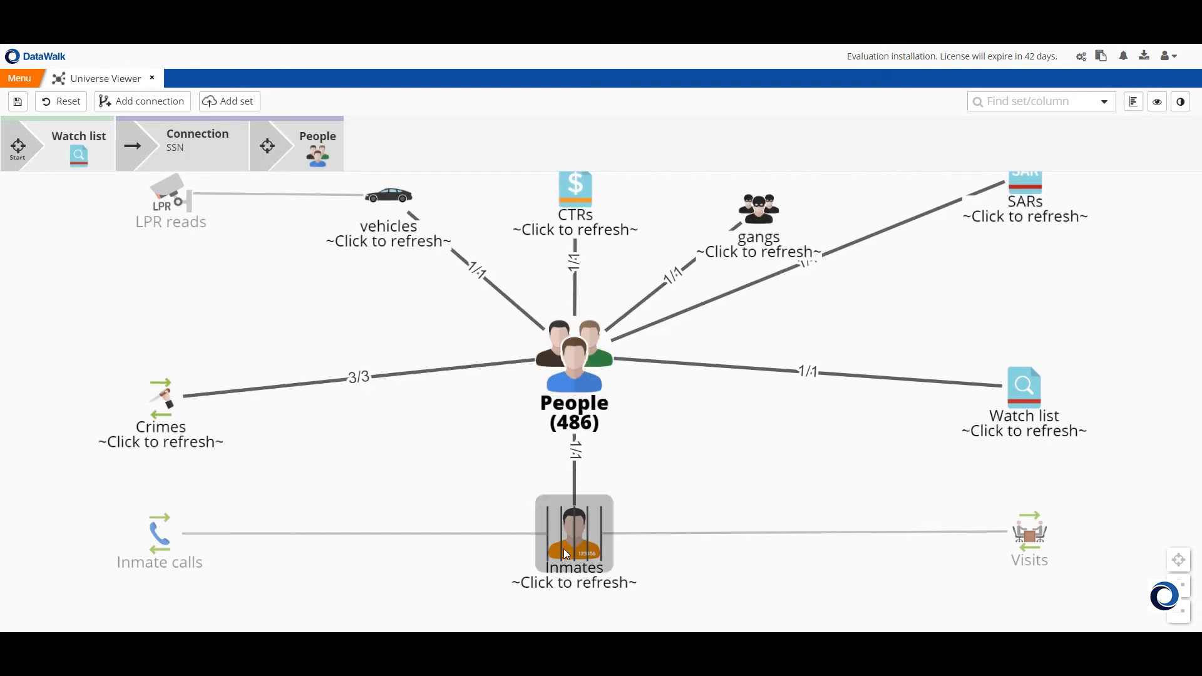
pyautogui.click(573, 539)
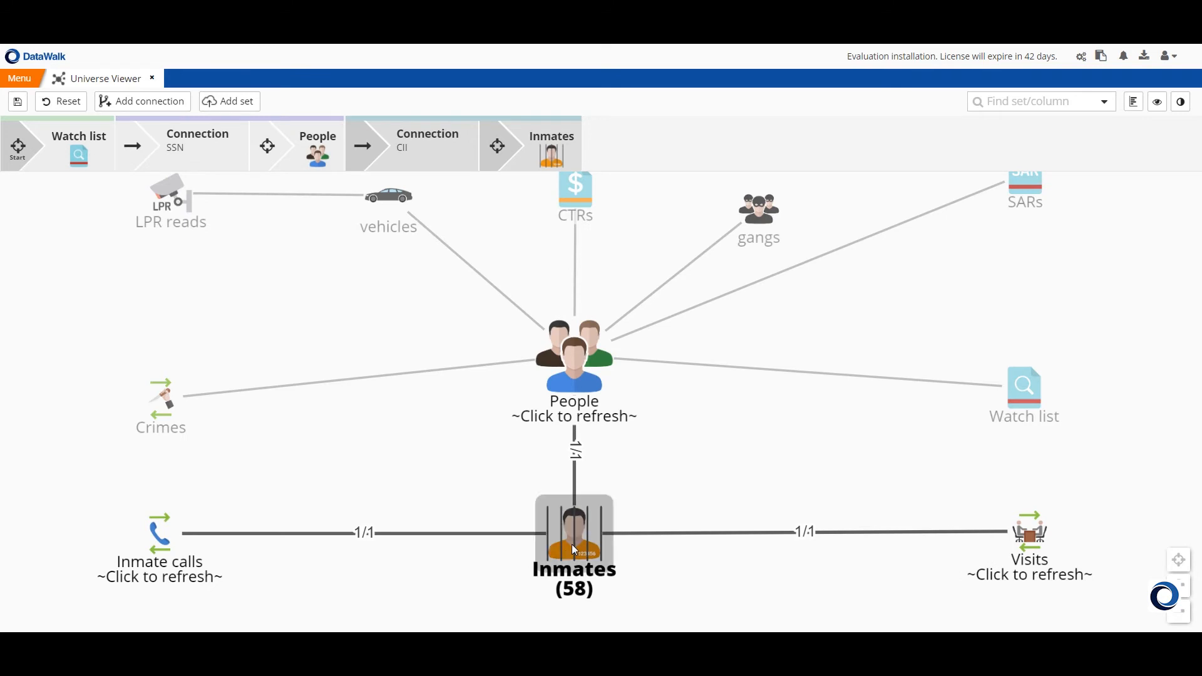
pyautogui.rightClick(572, 542)
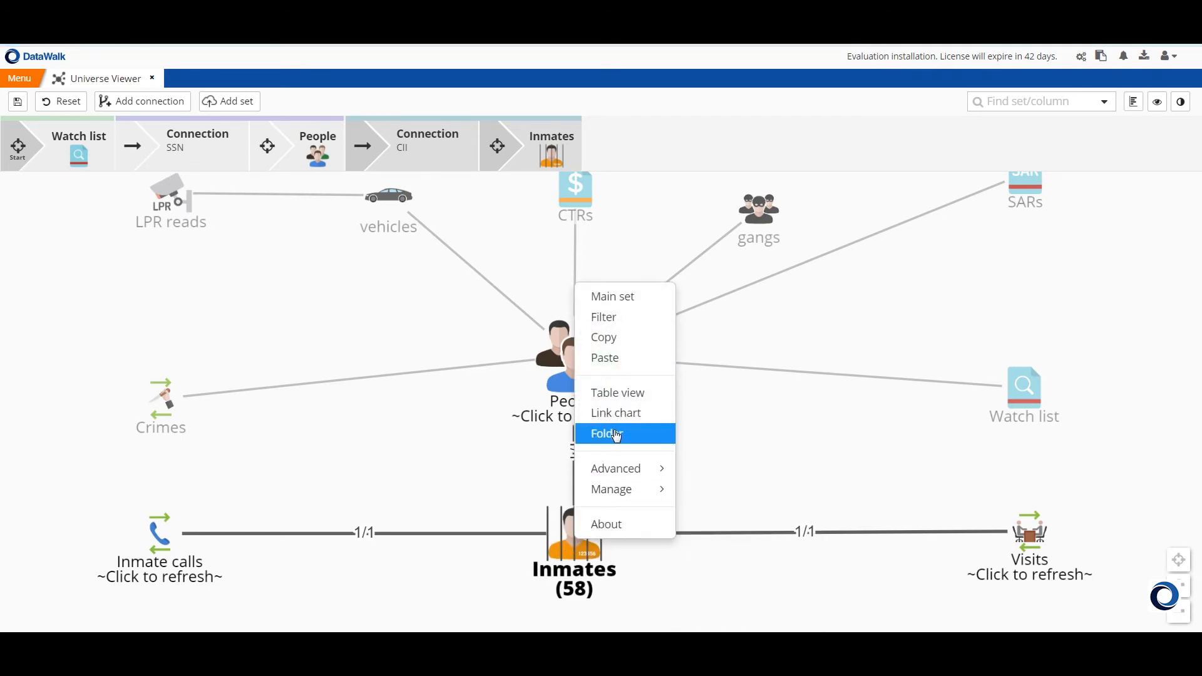
pyautogui.click(615, 413)
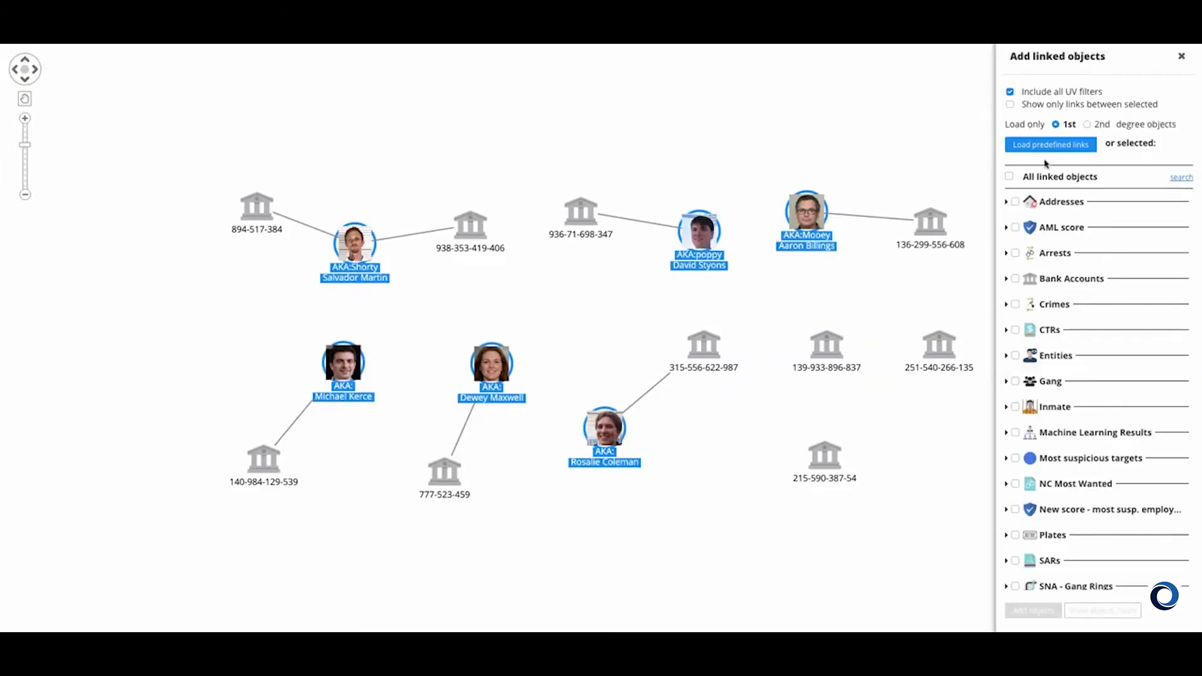
# Step: Add linked Addresses and Gang objects to the chart and apply the Hierarchy top layout
pyautogui.click(1007, 201)
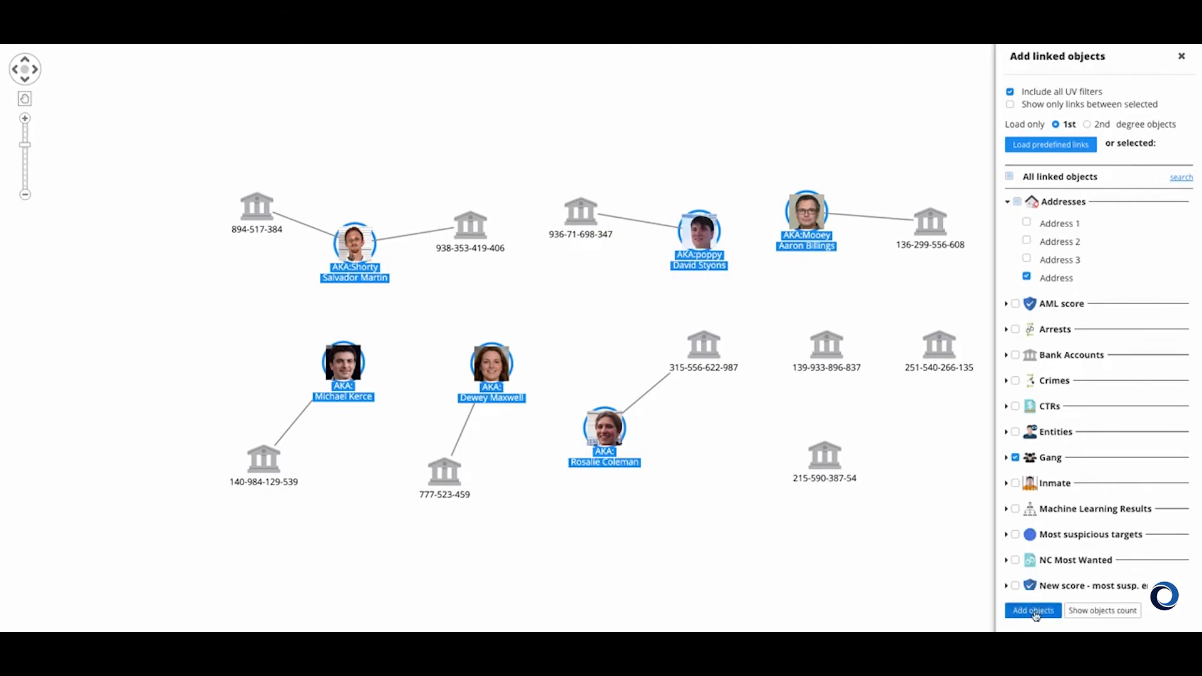
pyautogui.click(1032, 610)
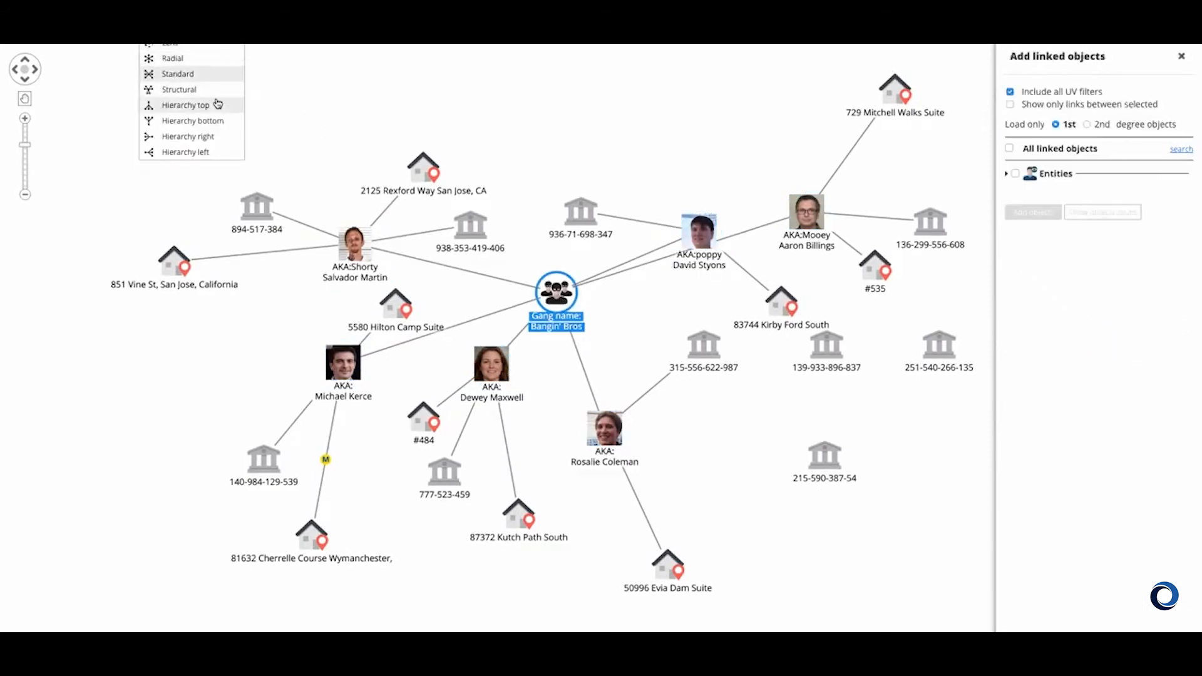
pyautogui.click(184, 104)
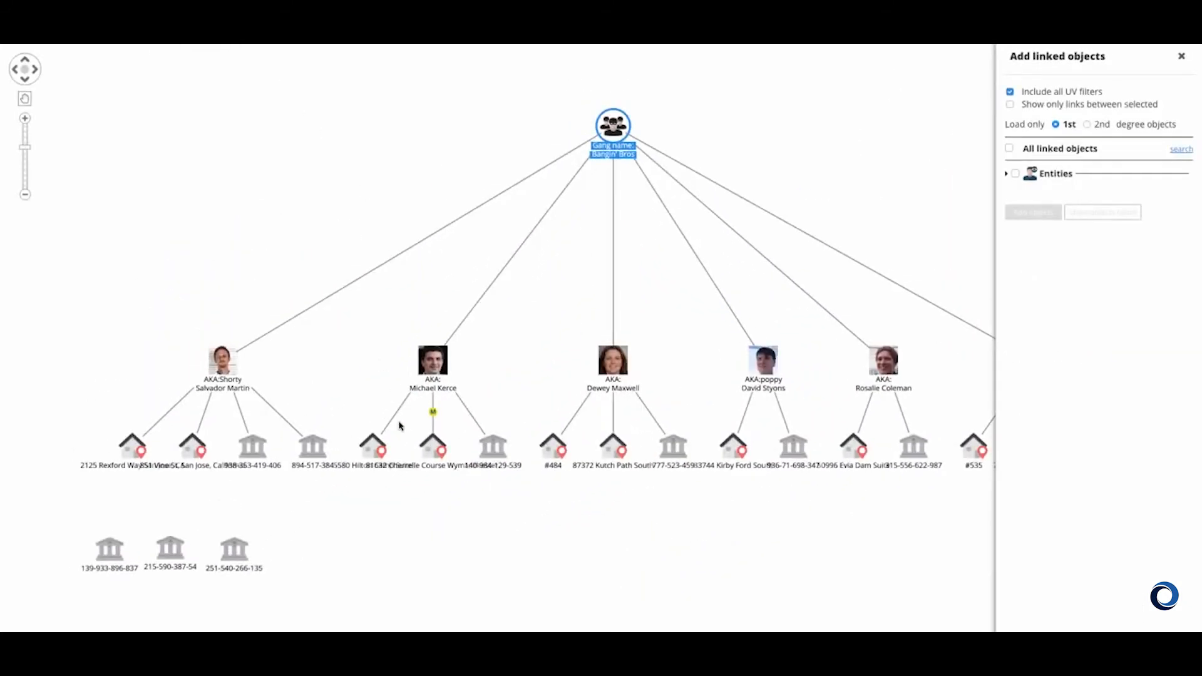
# Step: Add people linked to the selected addresses and start a Find paths search
pyautogui.click(1032, 232)
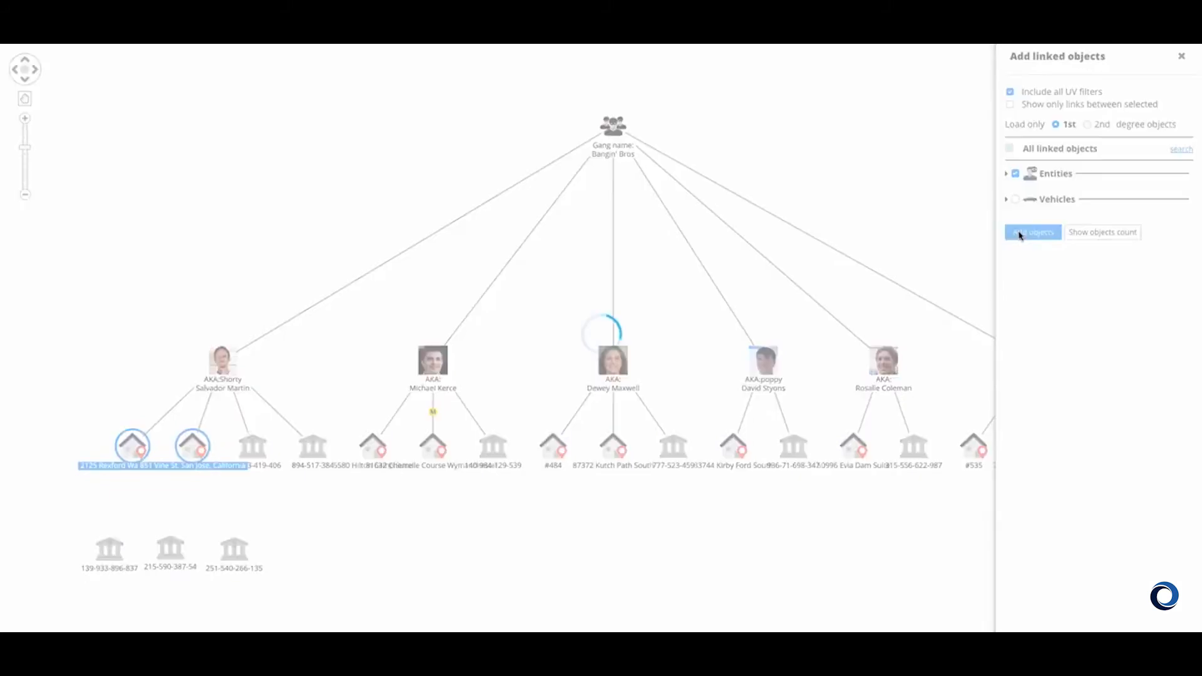
pyautogui.click(1032, 232)
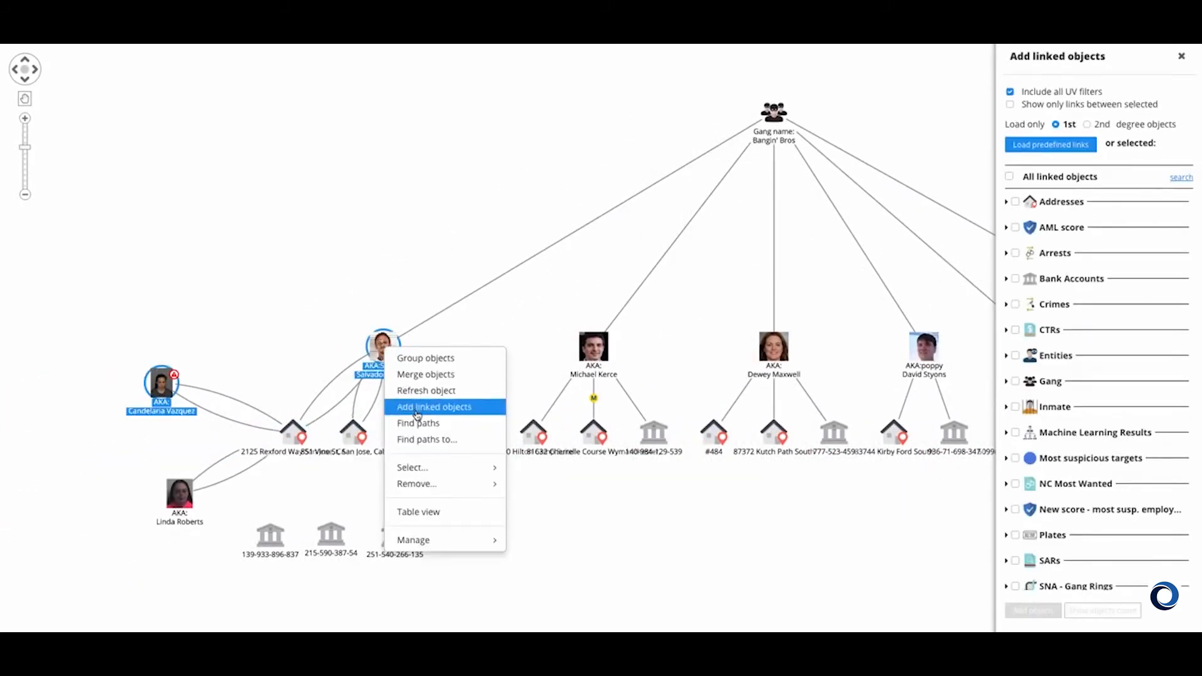
pyautogui.click(418, 423)
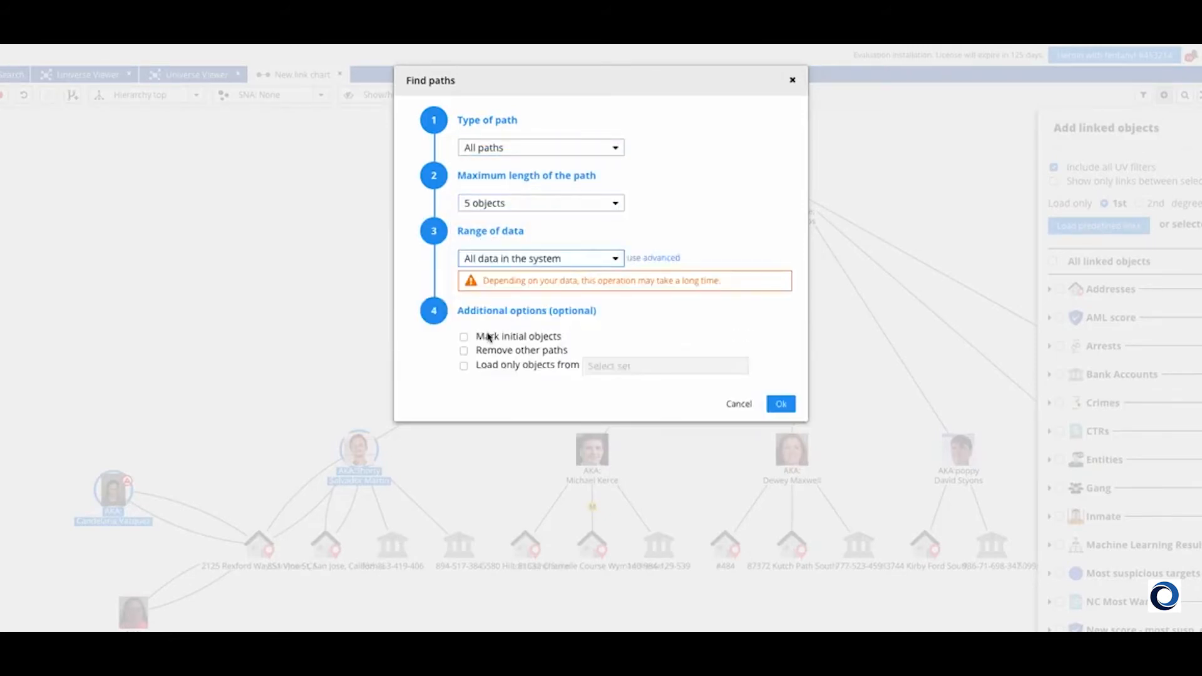
# Step: Run and load the found paths, then add Sender money flows between the five accounts
pyautogui.click(780, 404)
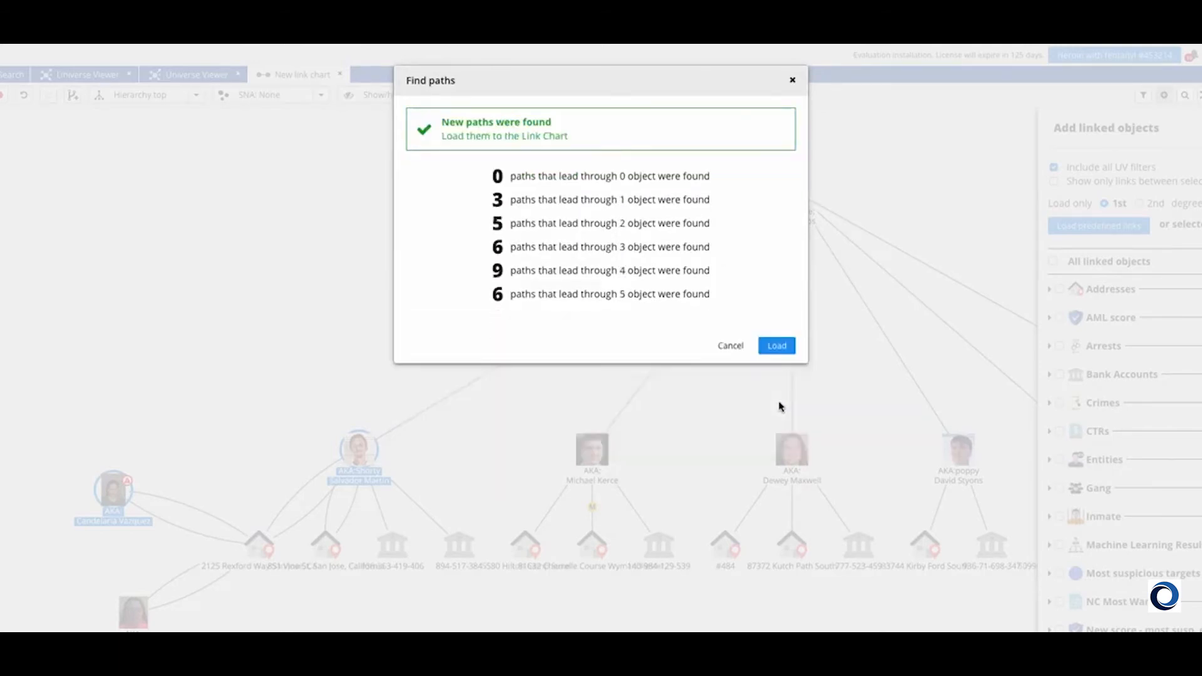
pyautogui.click(776, 345)
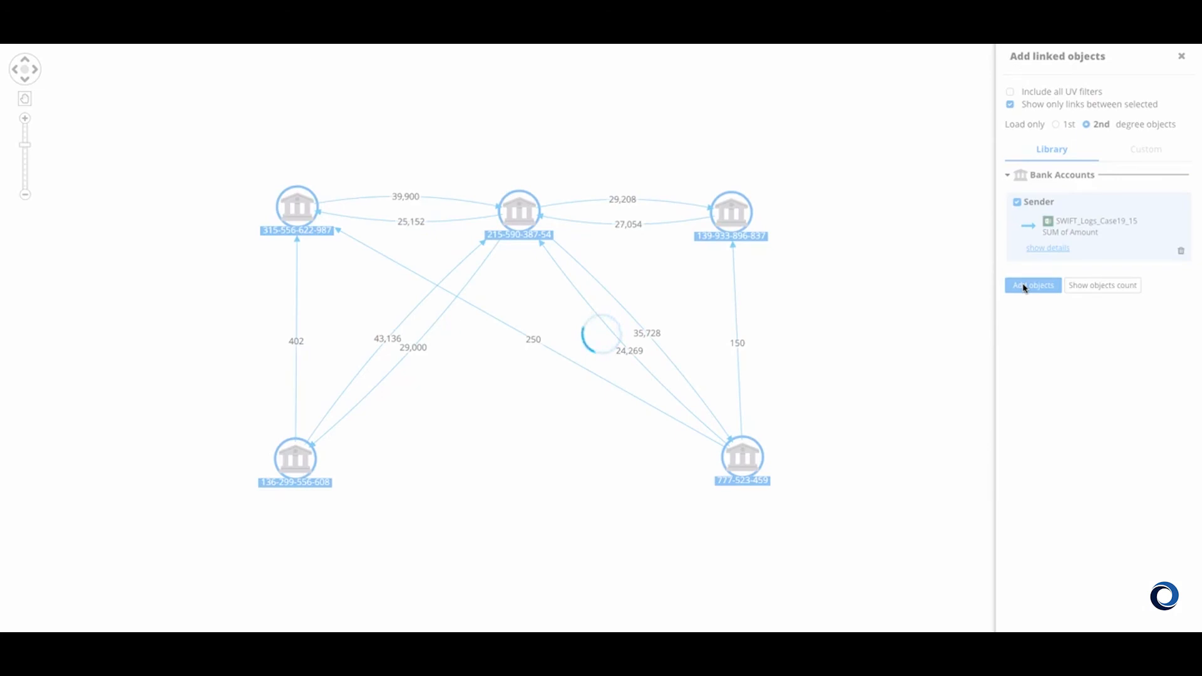
pyautogui.click(1032, 285)
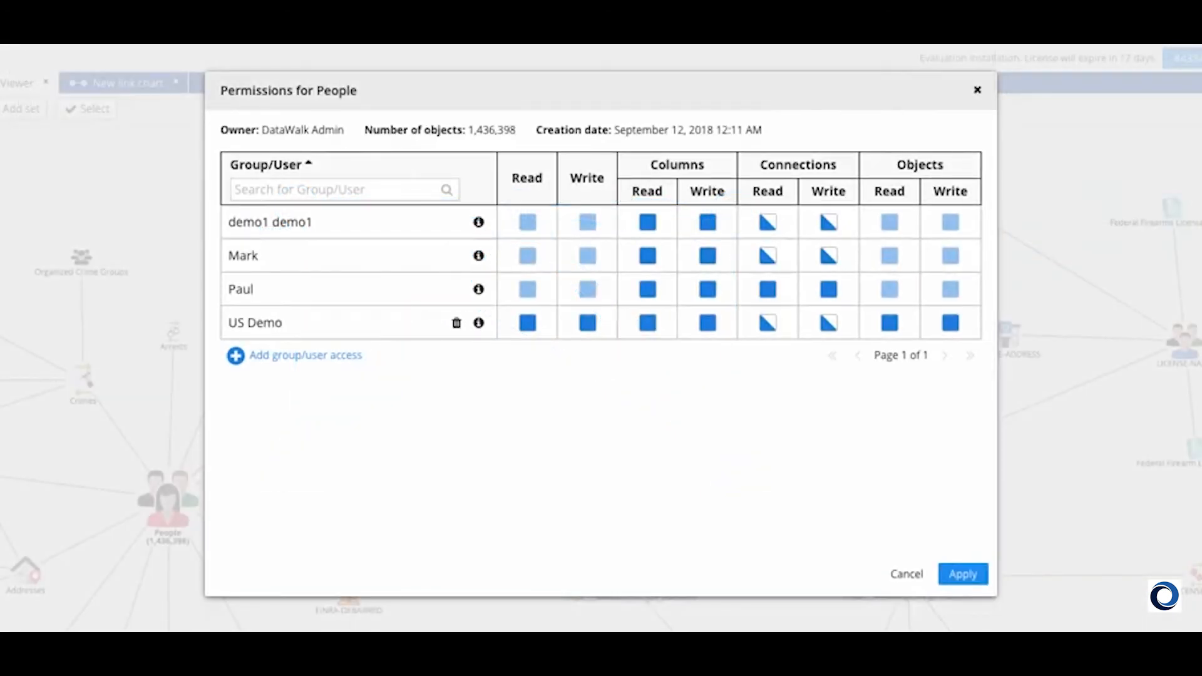
pyautogui.moveTo(659, 241)
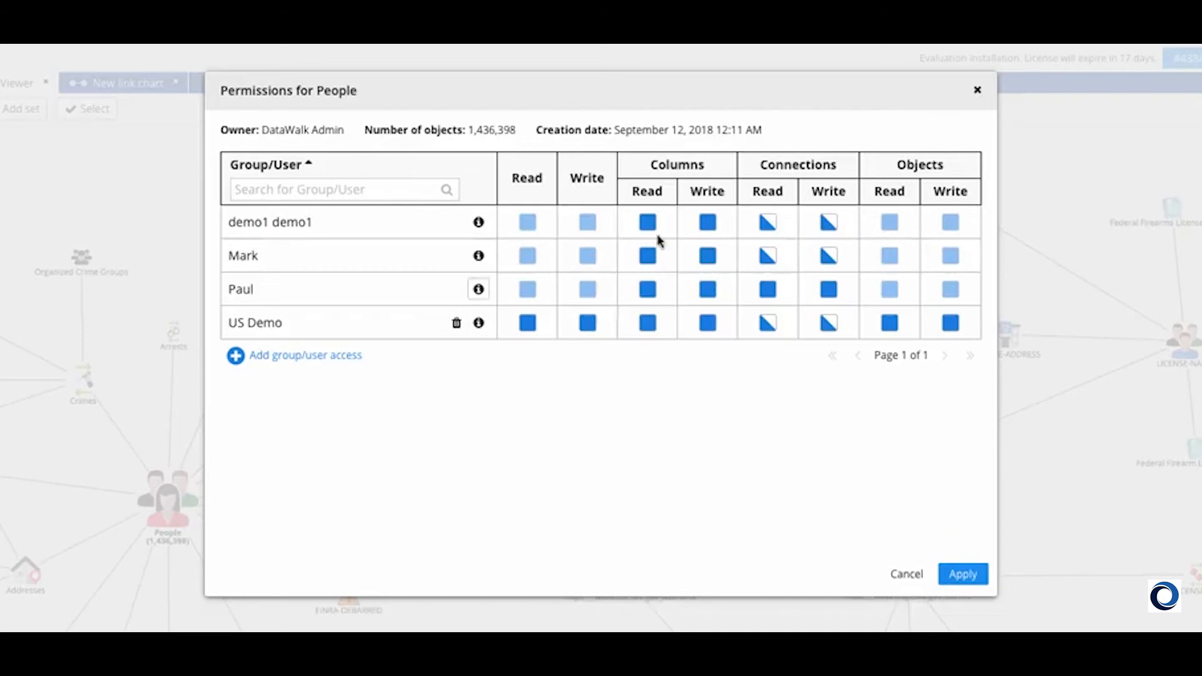
# Step: Give user demo1 read, execute and delete permissions on the LPRs to mark with glyph analysis
pyautogui.click(766, 222)
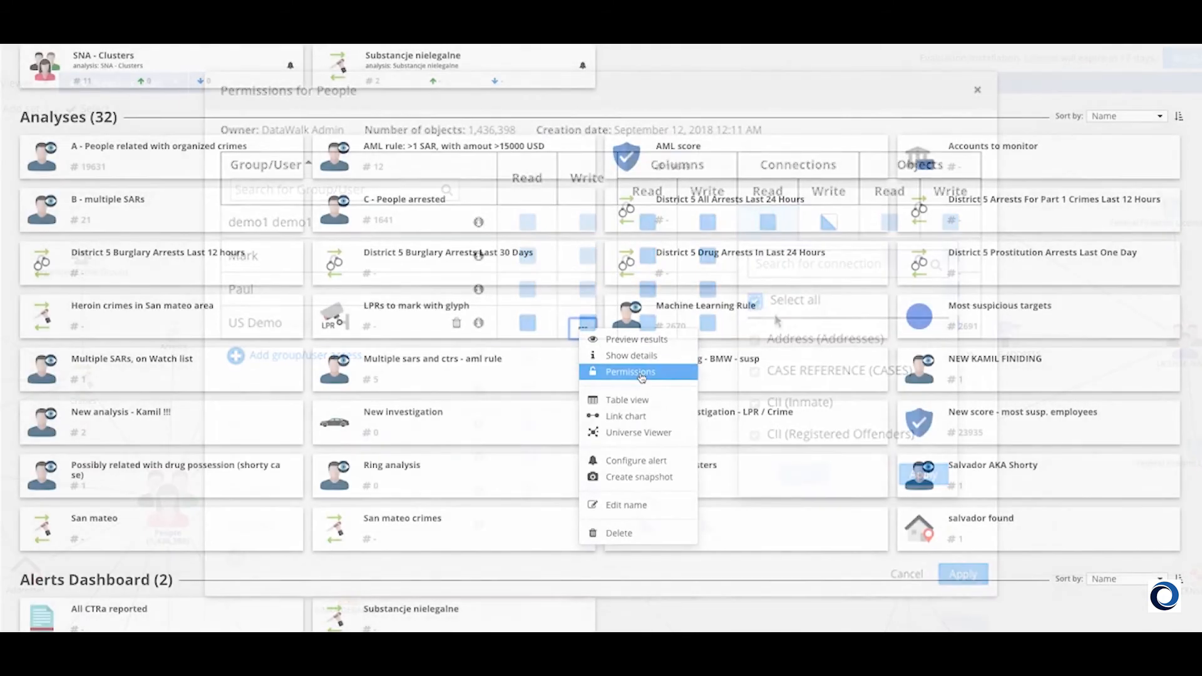
pyautogui.click(630, 372)
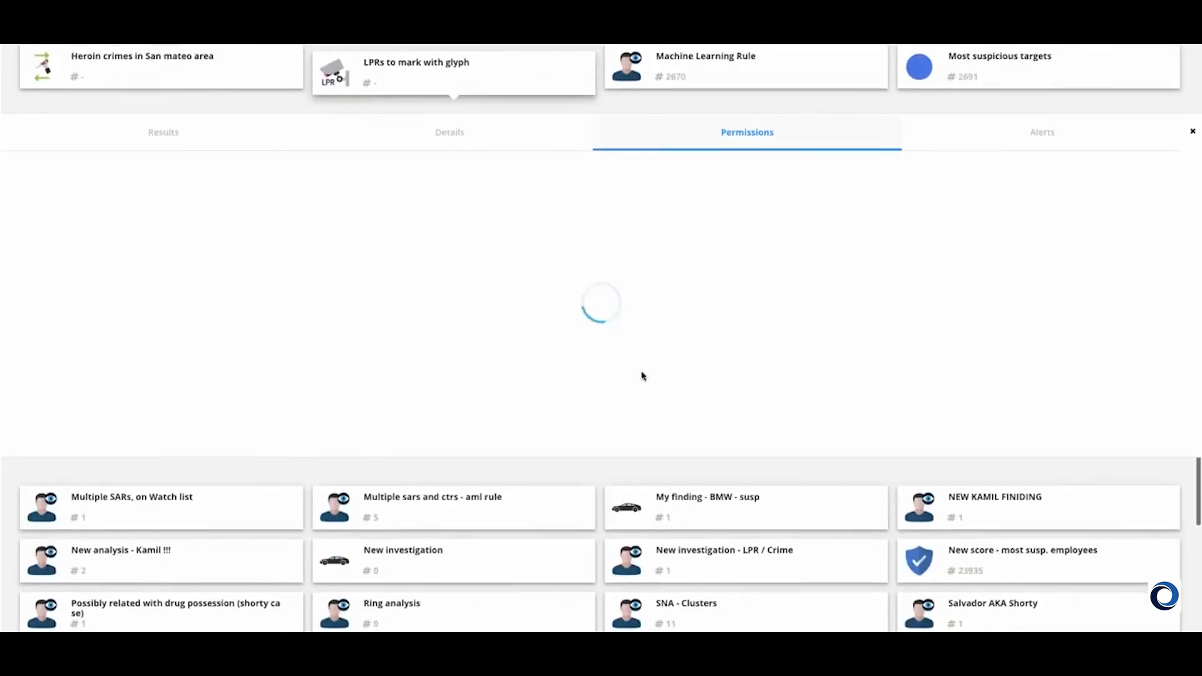
pyautogui.write('dem')
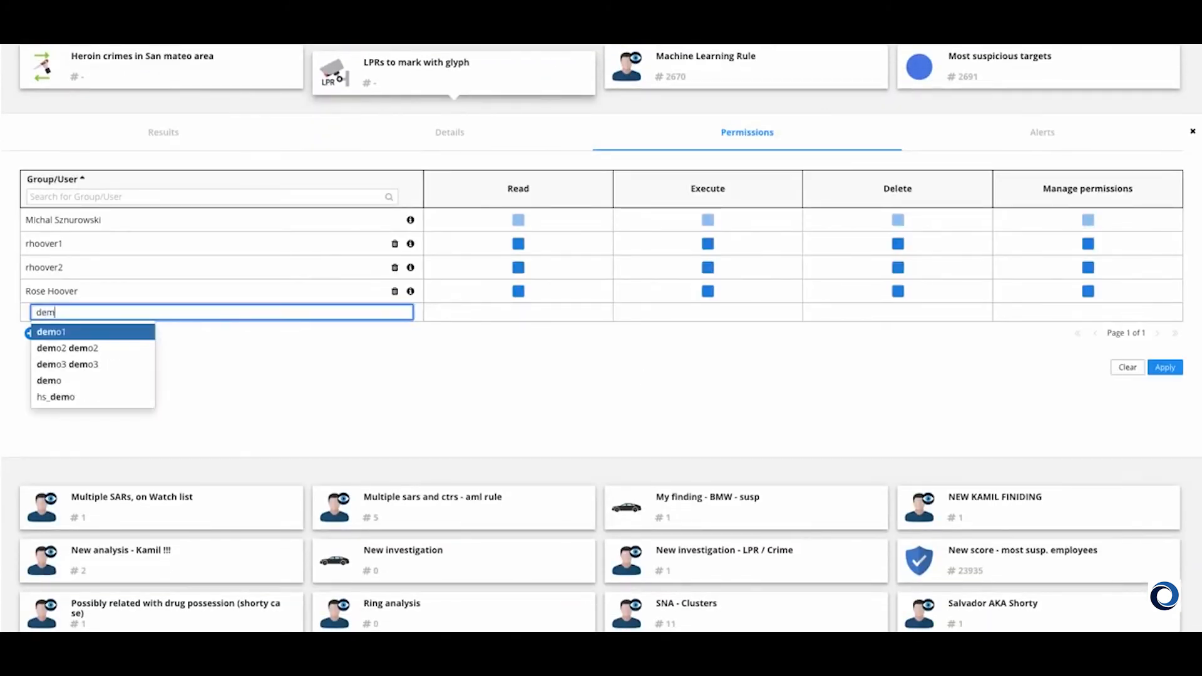
pyautogui.click(47, 332)
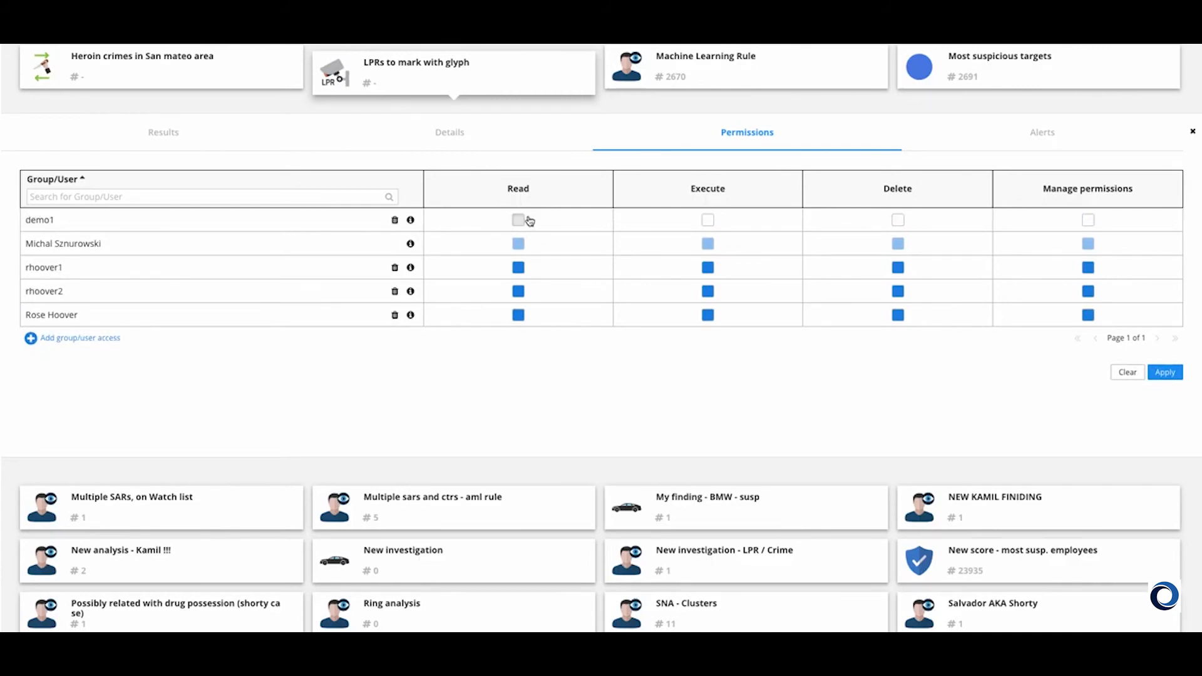
pyautogui.click(519, 220)
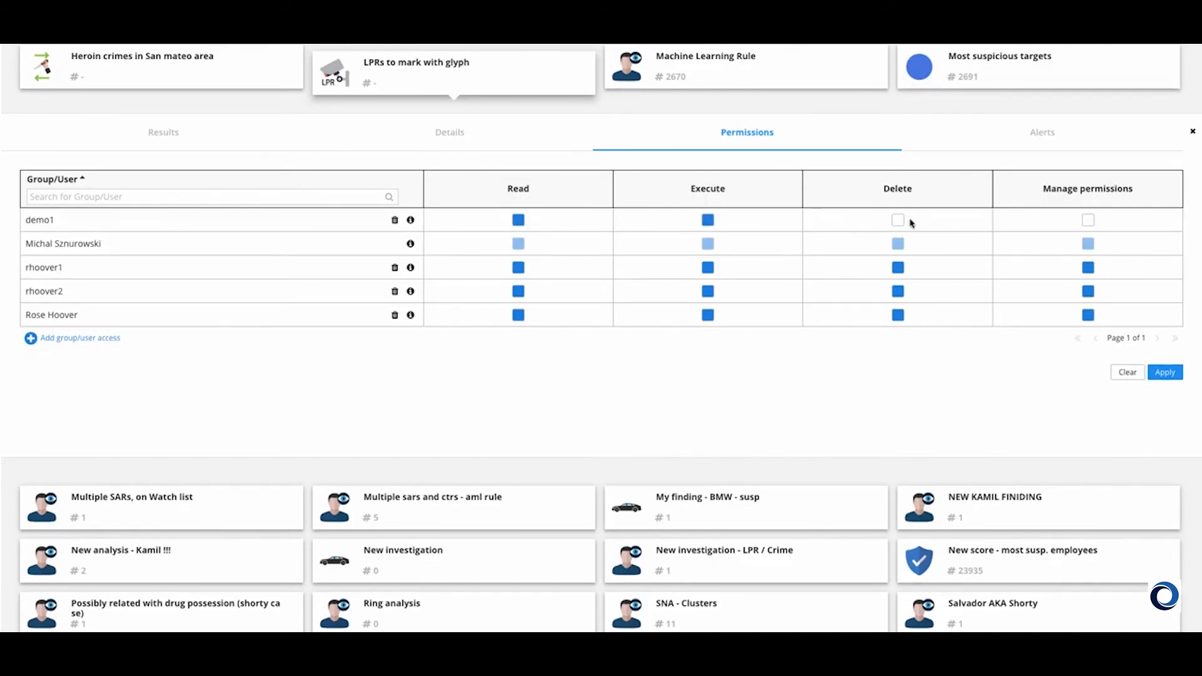
pyautogui.click(897, 220)
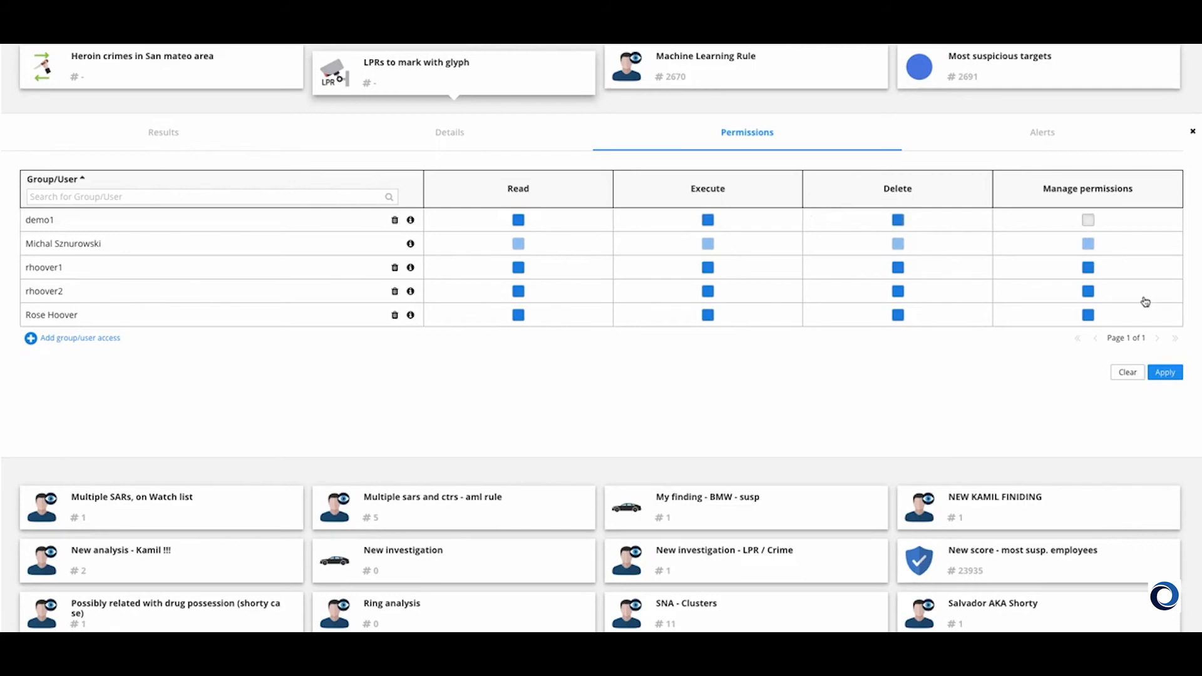